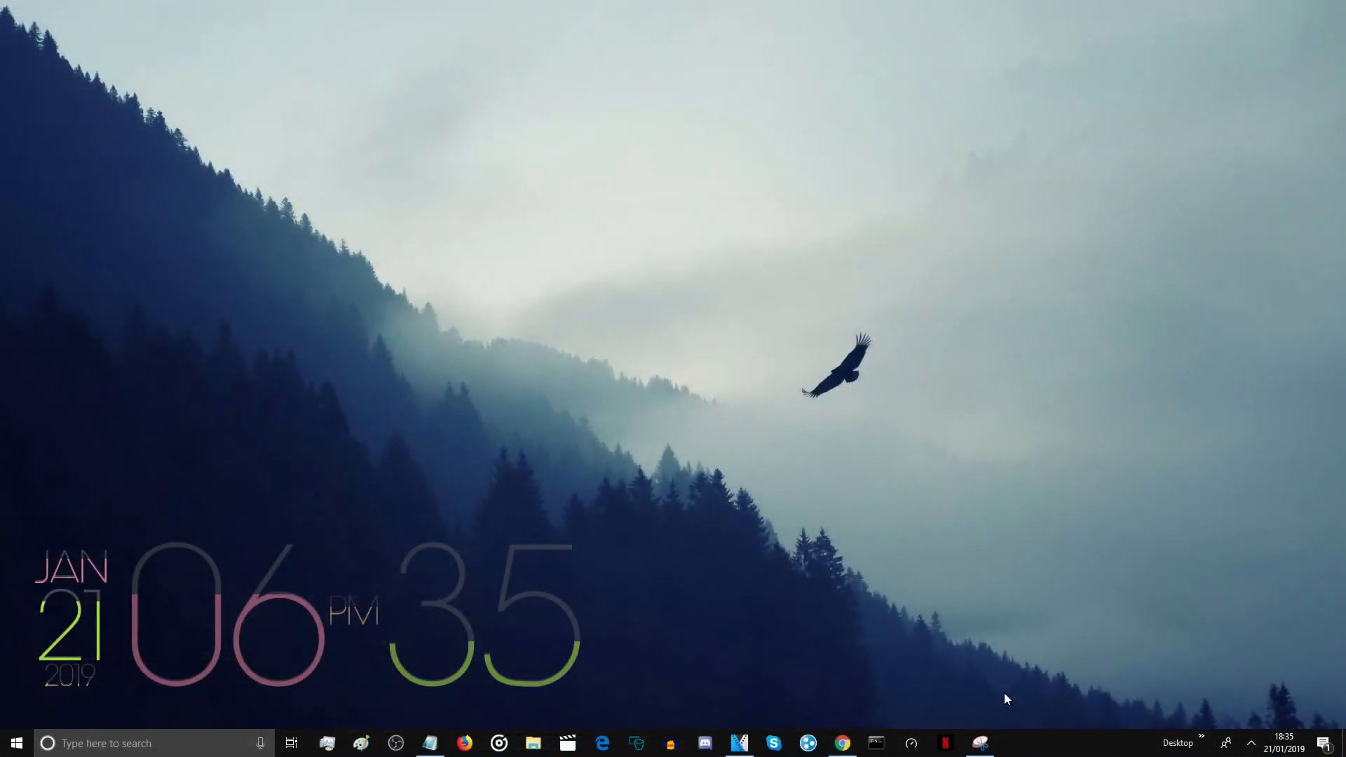
{"action": "mouse_move", "coordinate": [952, 611]}
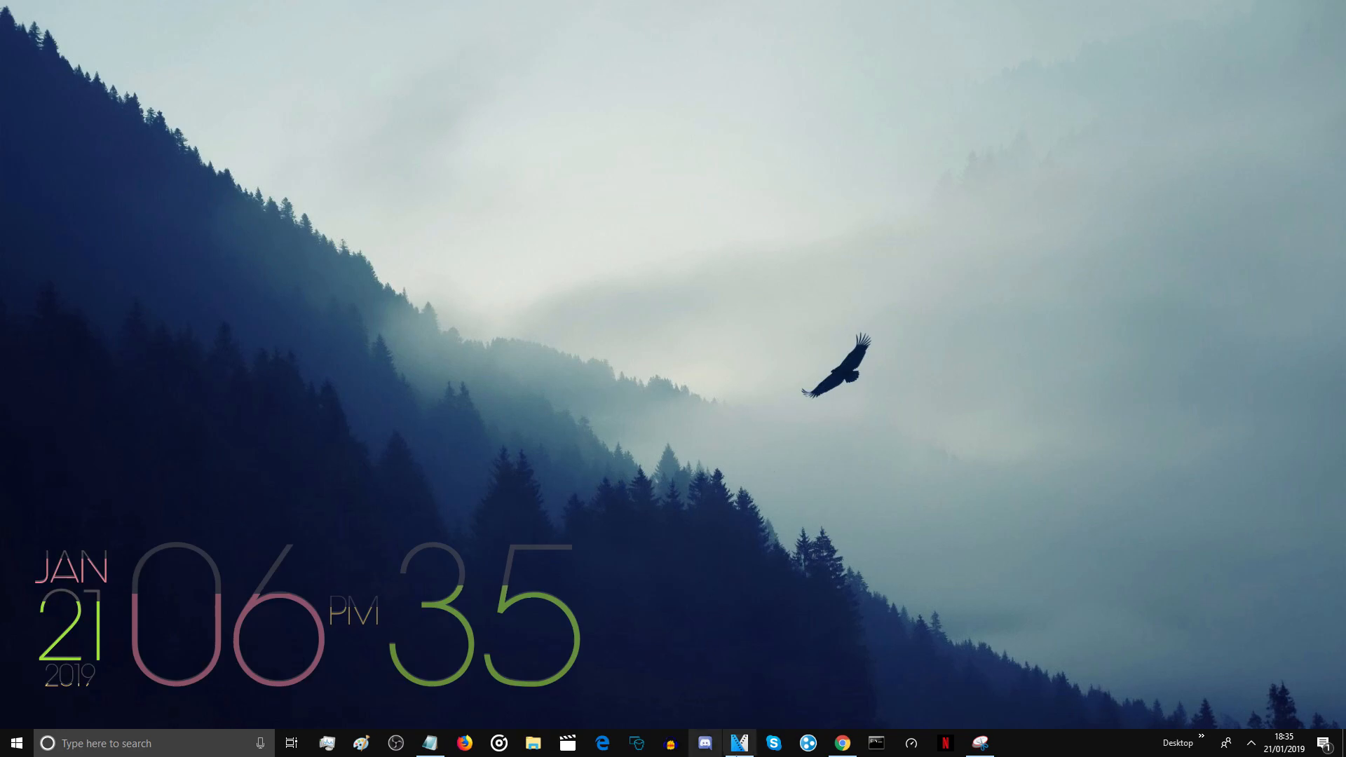
Step: Choose the SepetateYouTube1080p60FPS MainConcept AVC/AAC template and open its customization settings
{"action": "left_click", "coordinate": [738, 743]}
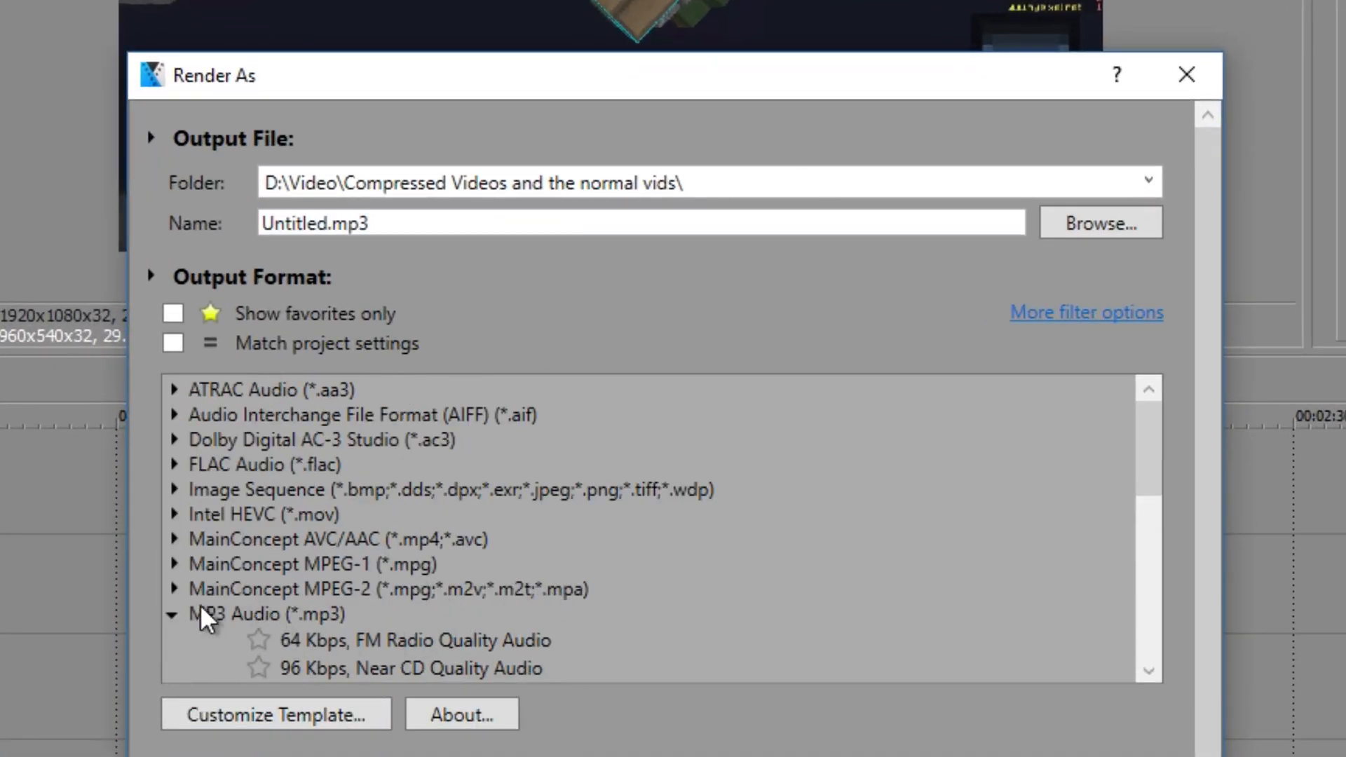
{"action": "left_click", "coordinate": [176, 540]}
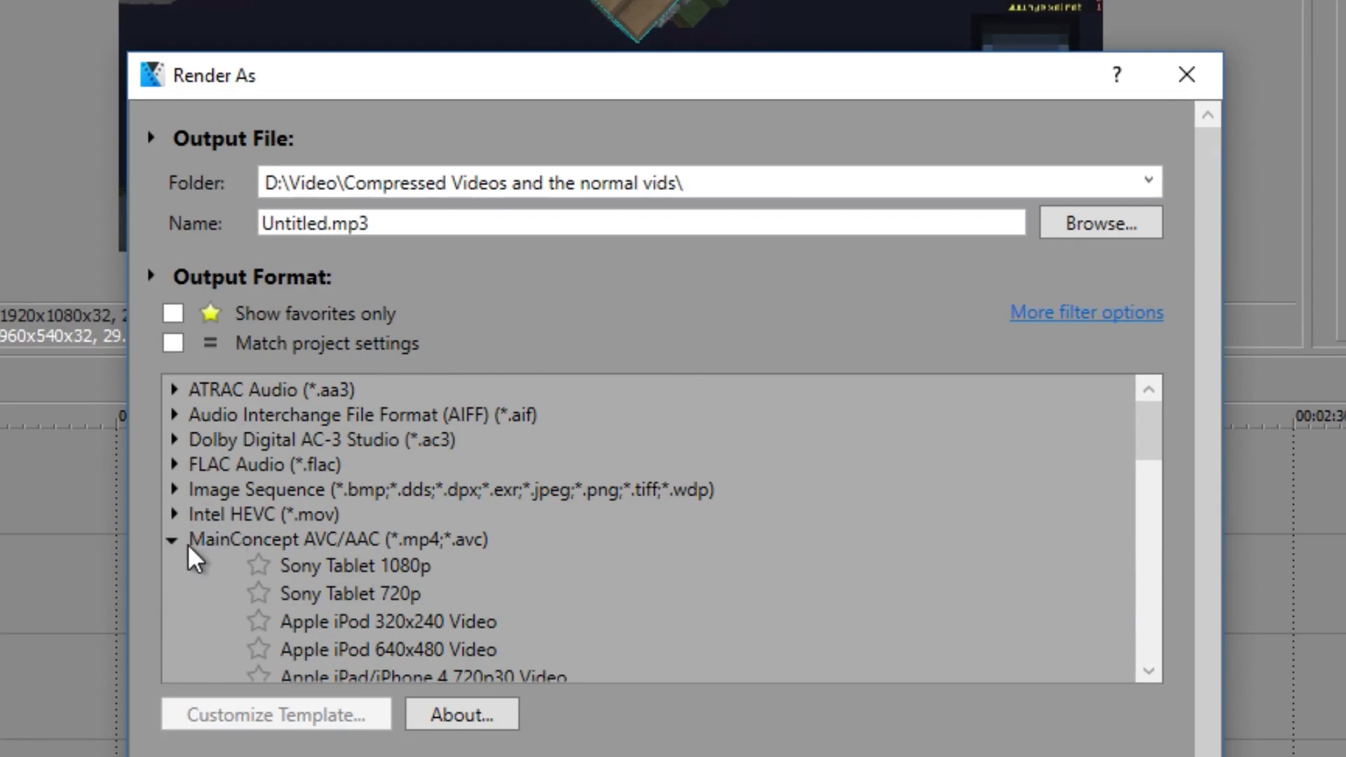
{"action": "mouse_move", "coordinate": [494, 551]}
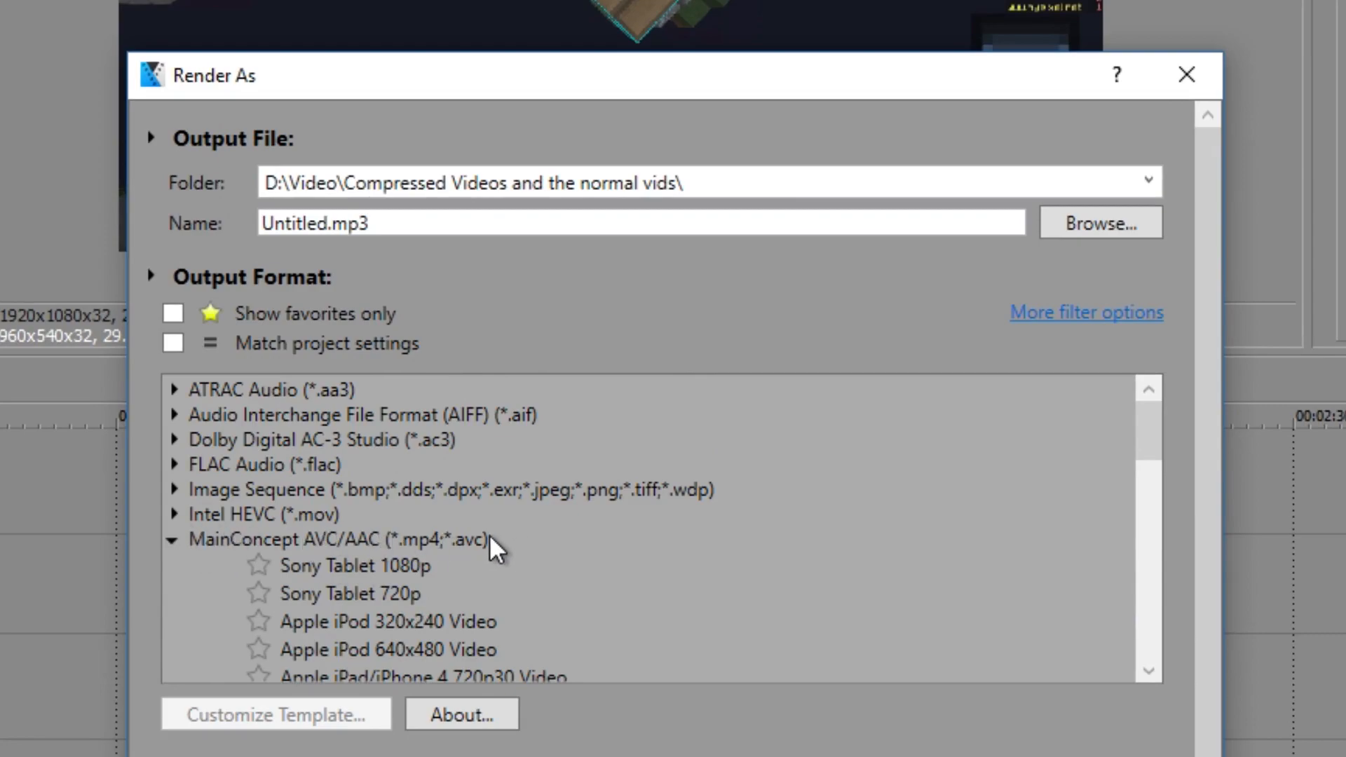
{"action": "scroll", "scroll_direction": "down", "scroll_amount": 3}
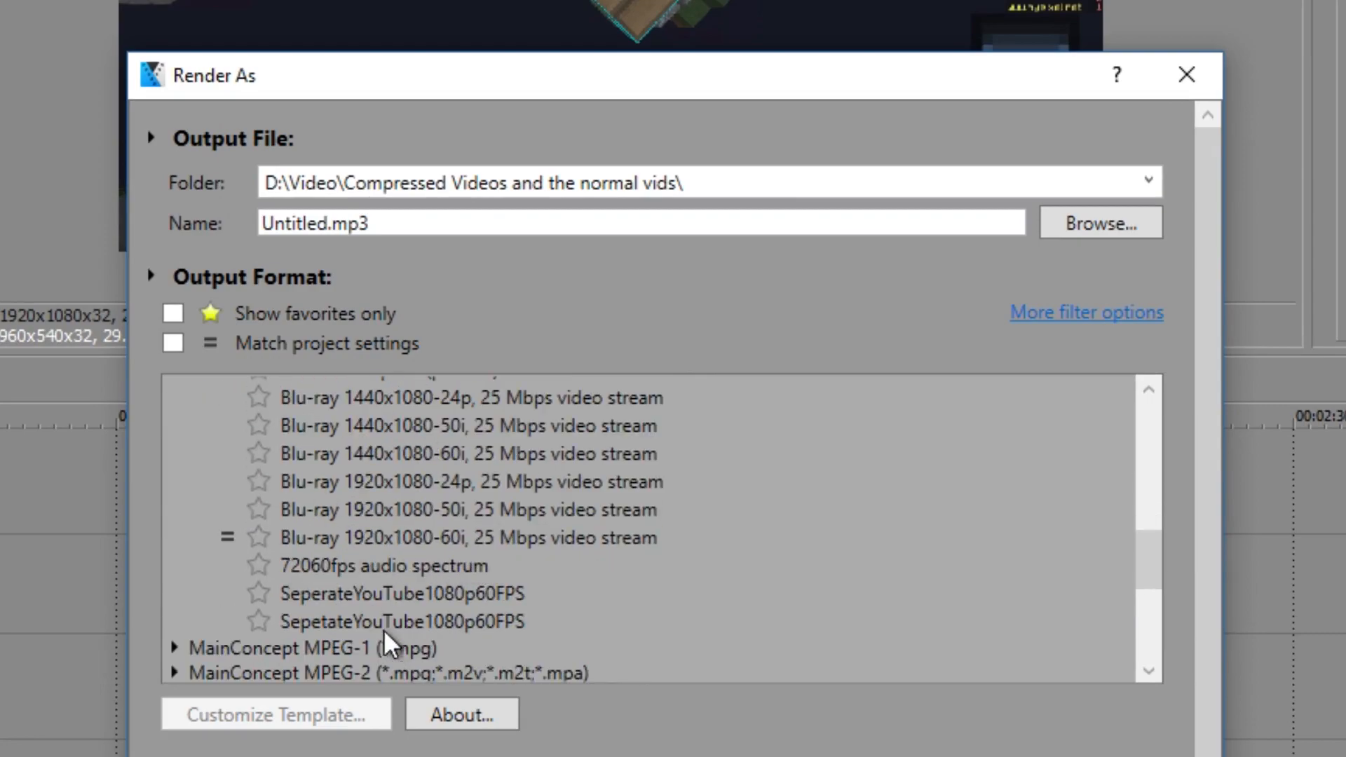
{"action": "left_click", "coordinate": [393, 565]}
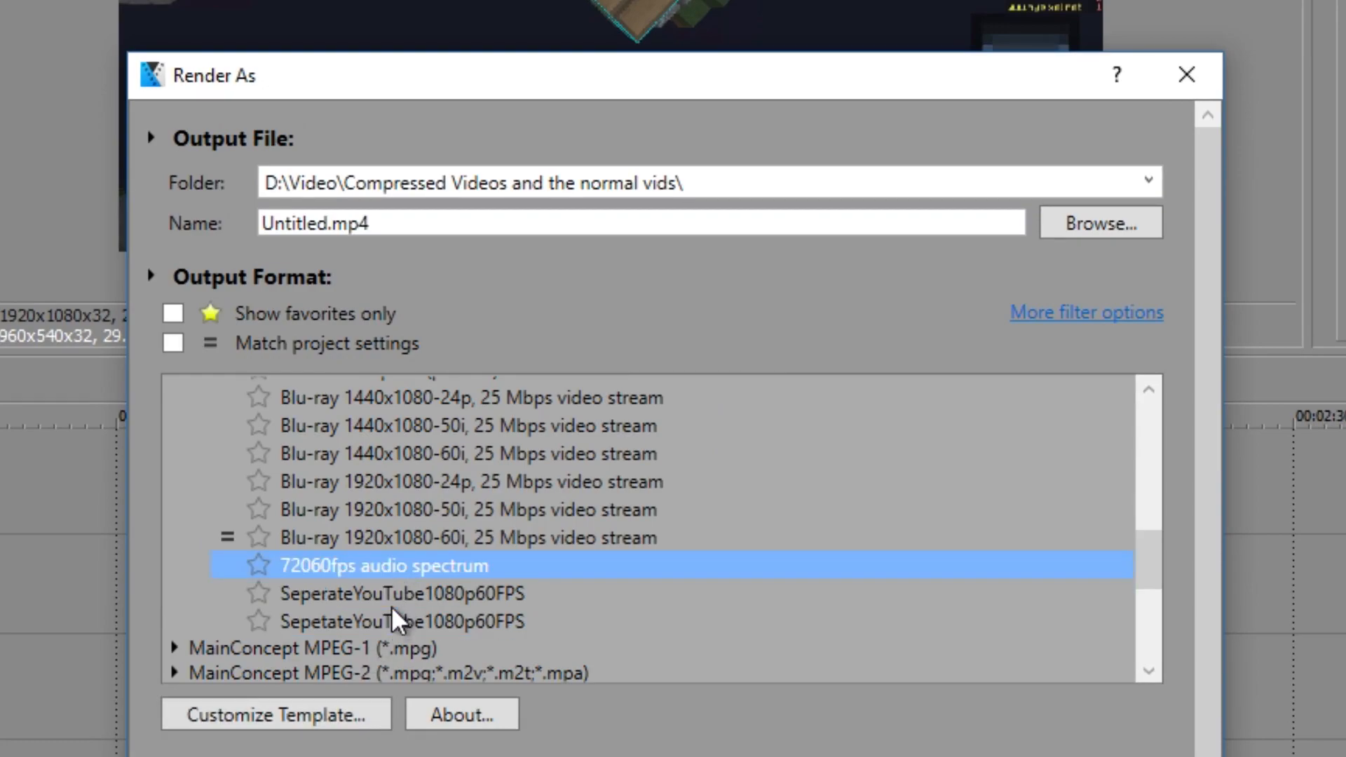
{"action": "left_click", "coordinate": [401, 622]}
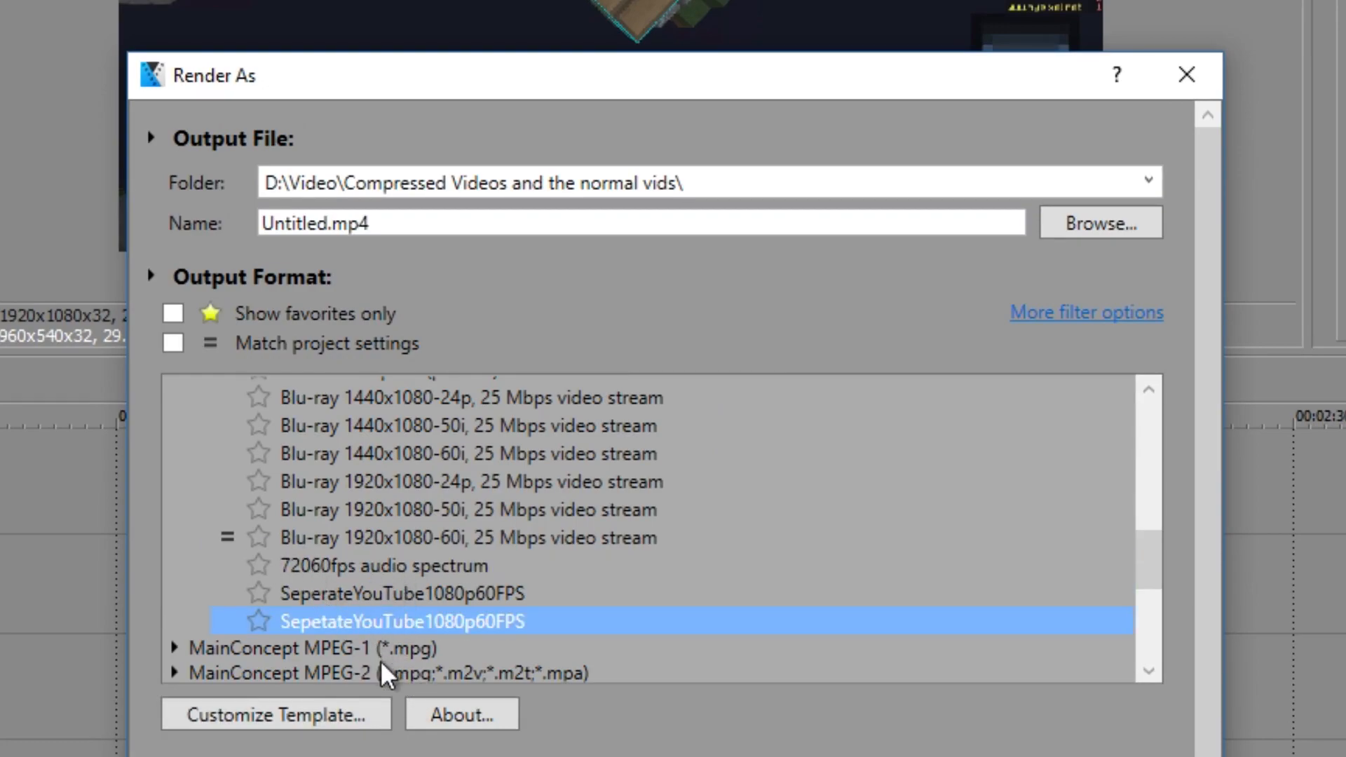
{"action": "left_click", "coordinate": [276, 715]}
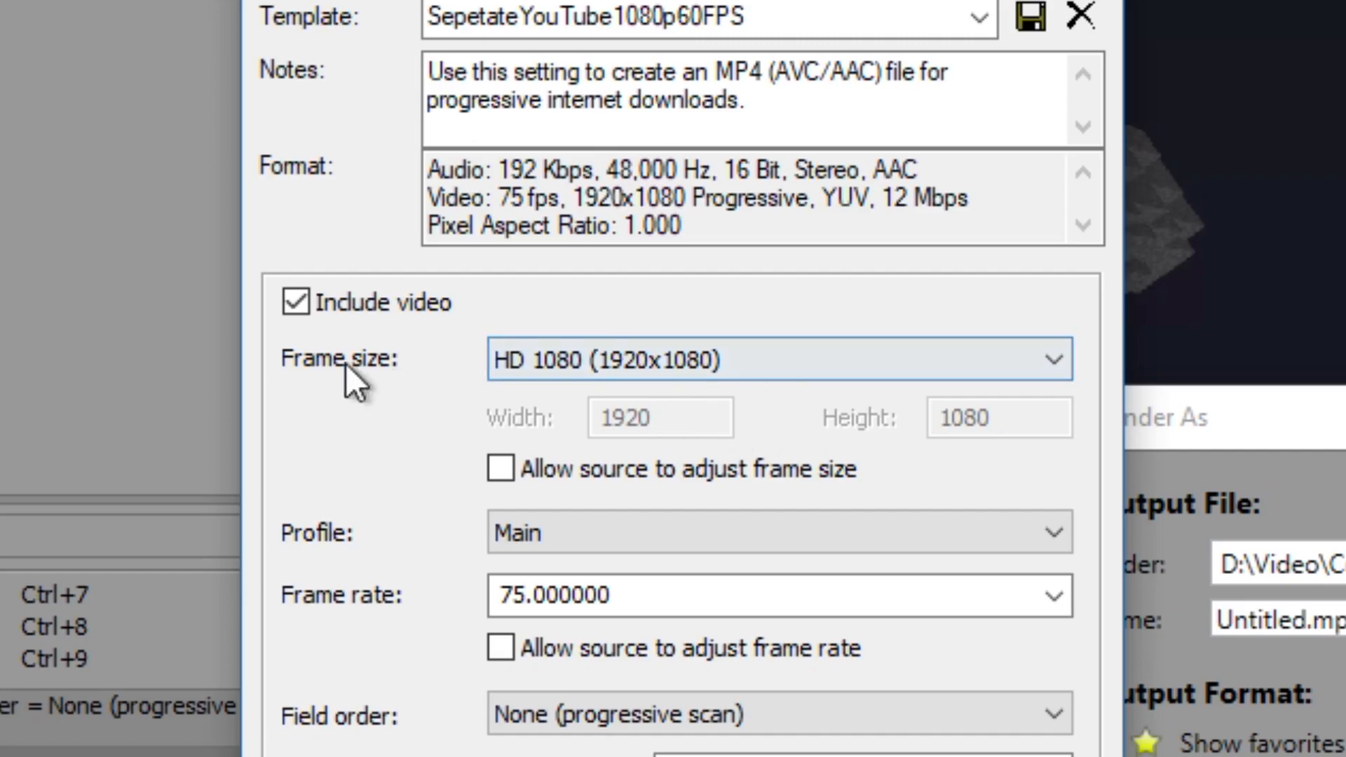
{"action": "mouse_move", "coordinate": [829, 367]}
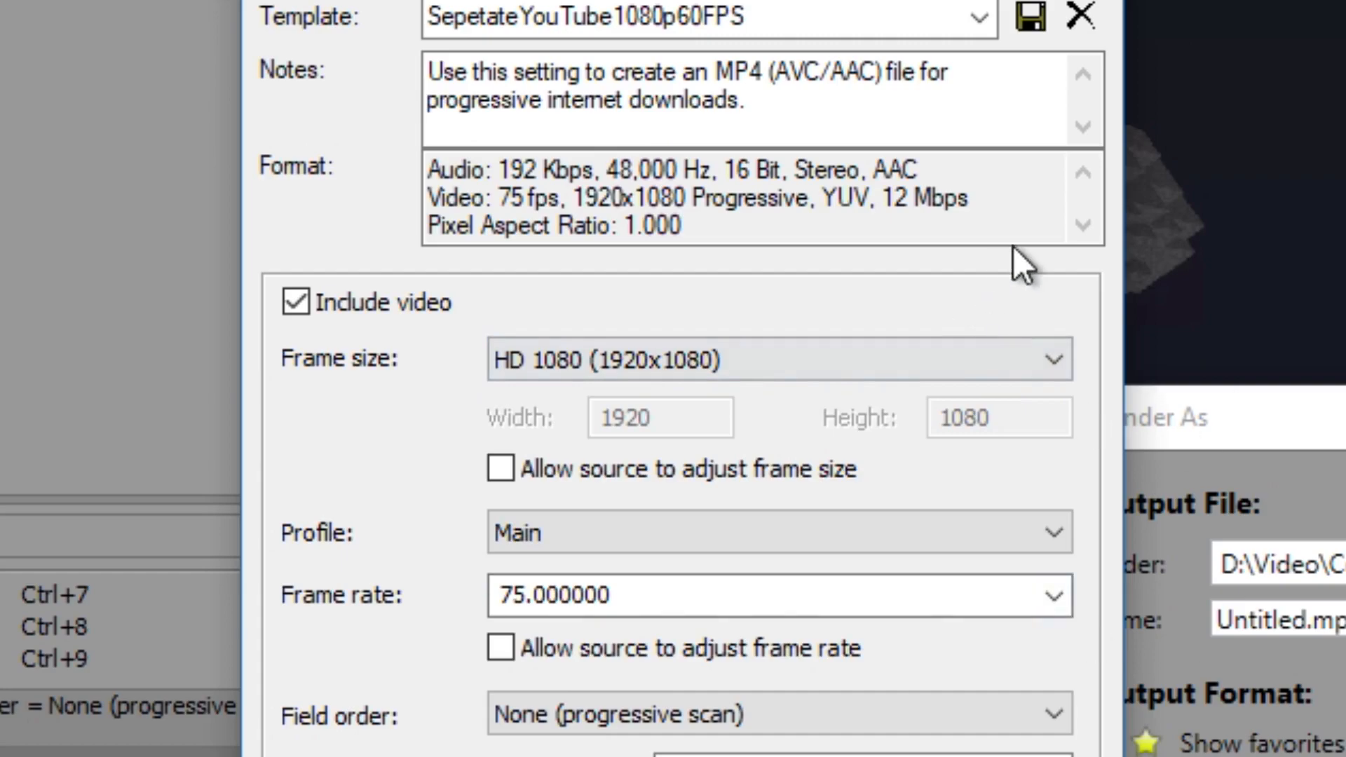
{"action": "mouse_move", "coordinate": [983, 228]}
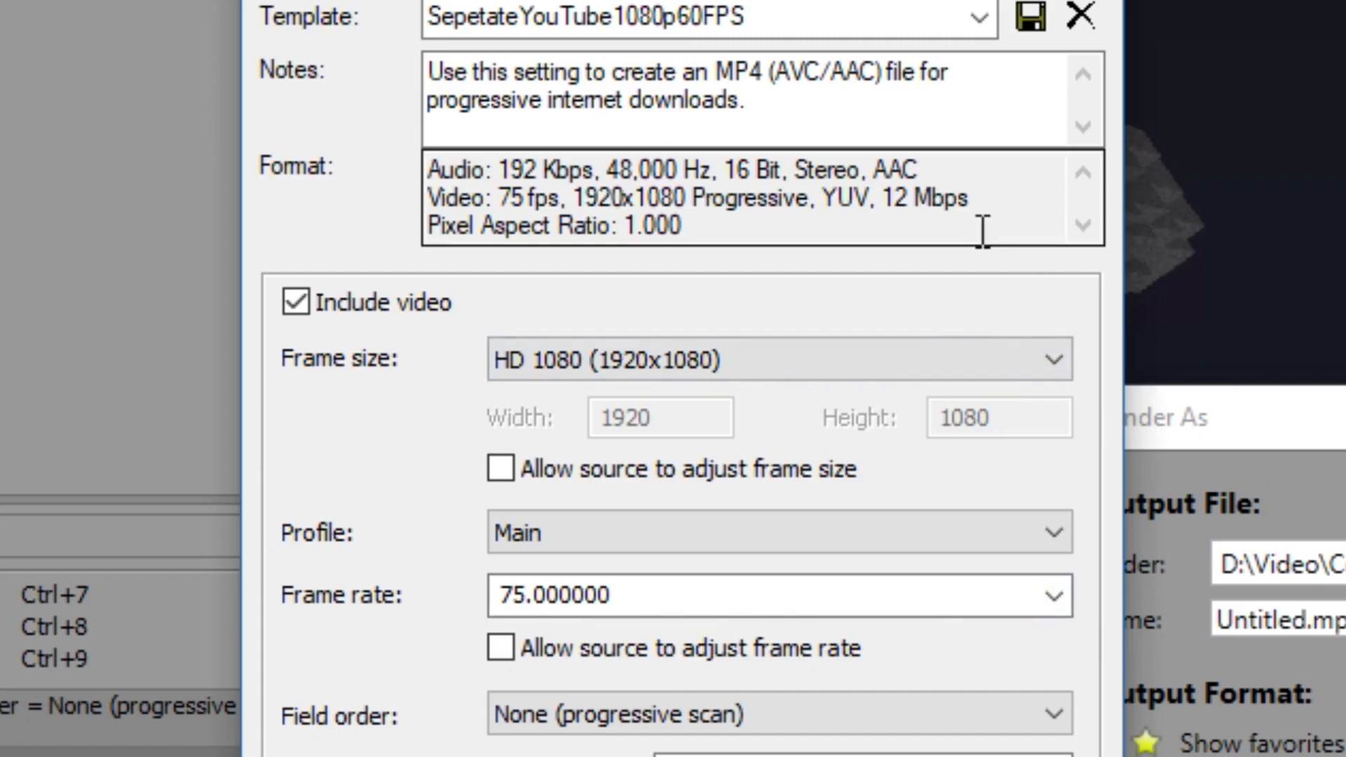
{"action": "left_click", "coordinate": [777, 360]}
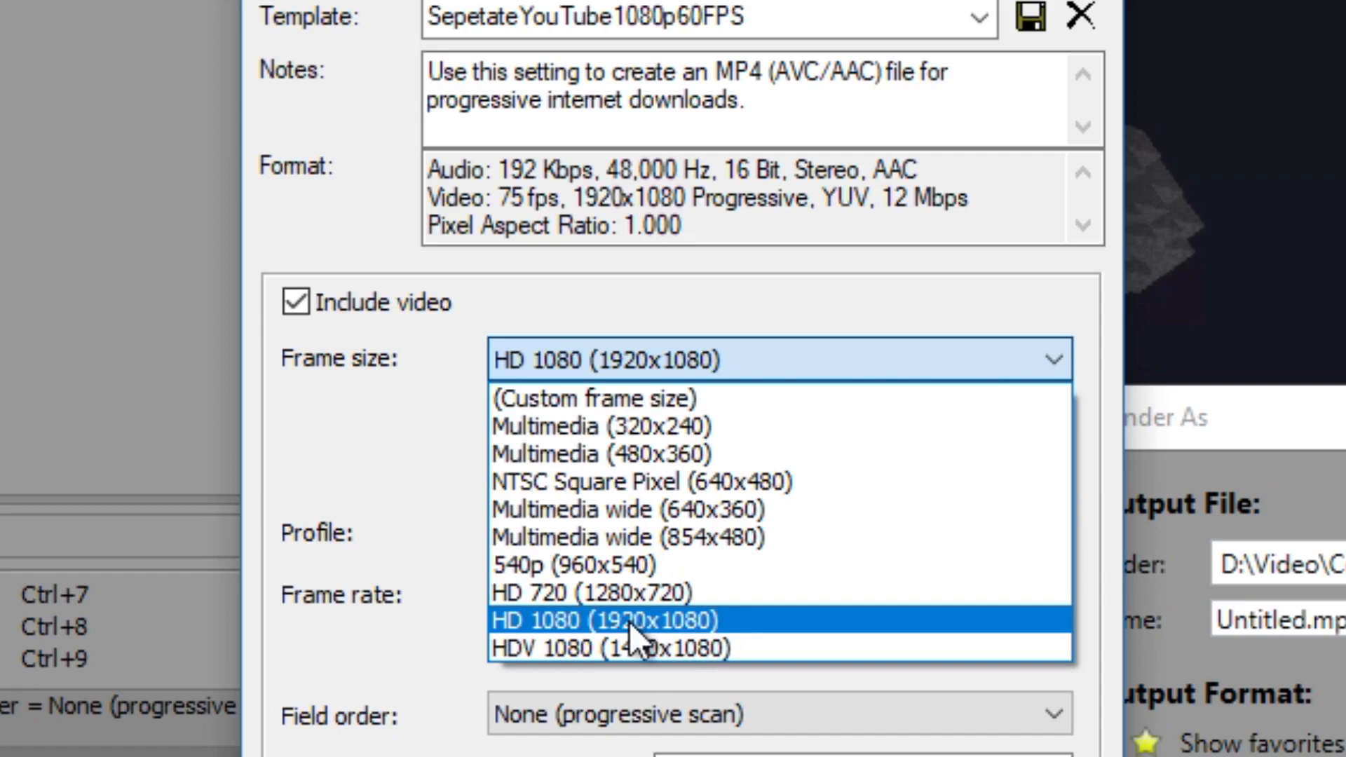
{"action": "mouse_move", "coordinate": [644, 592]}
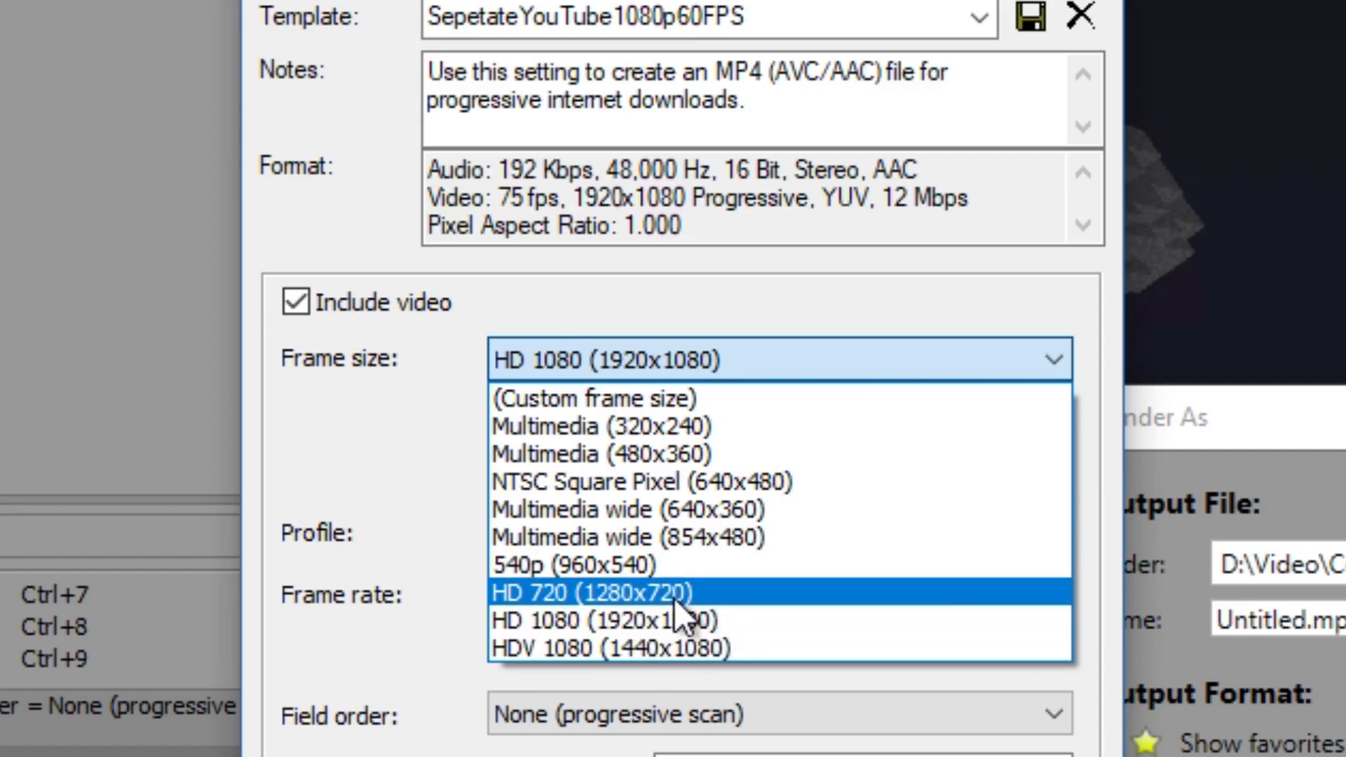
{"action": "mouse_move", "coordinate": [678, 648]}
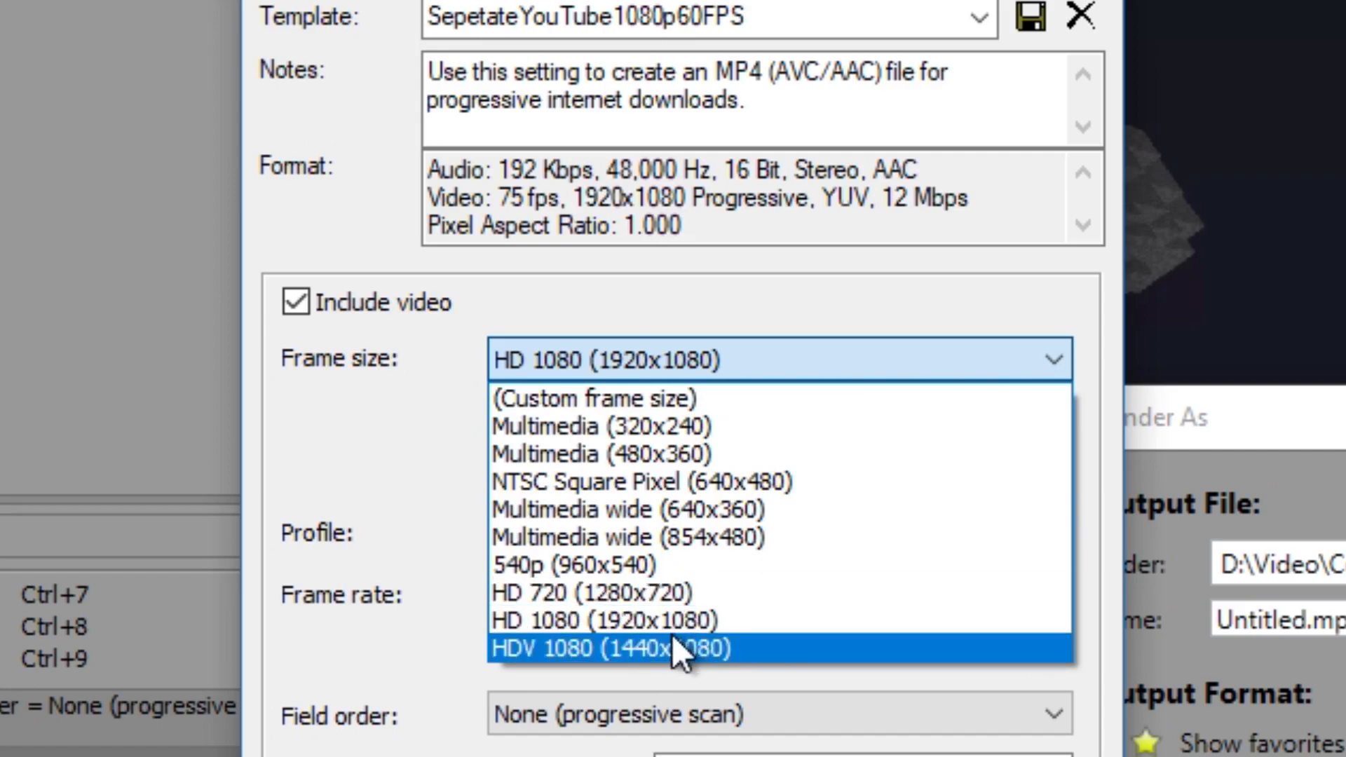
{"action": "mouse_move", "coordinate": [639, 601]}
{"action": "type", "text": "1440"}
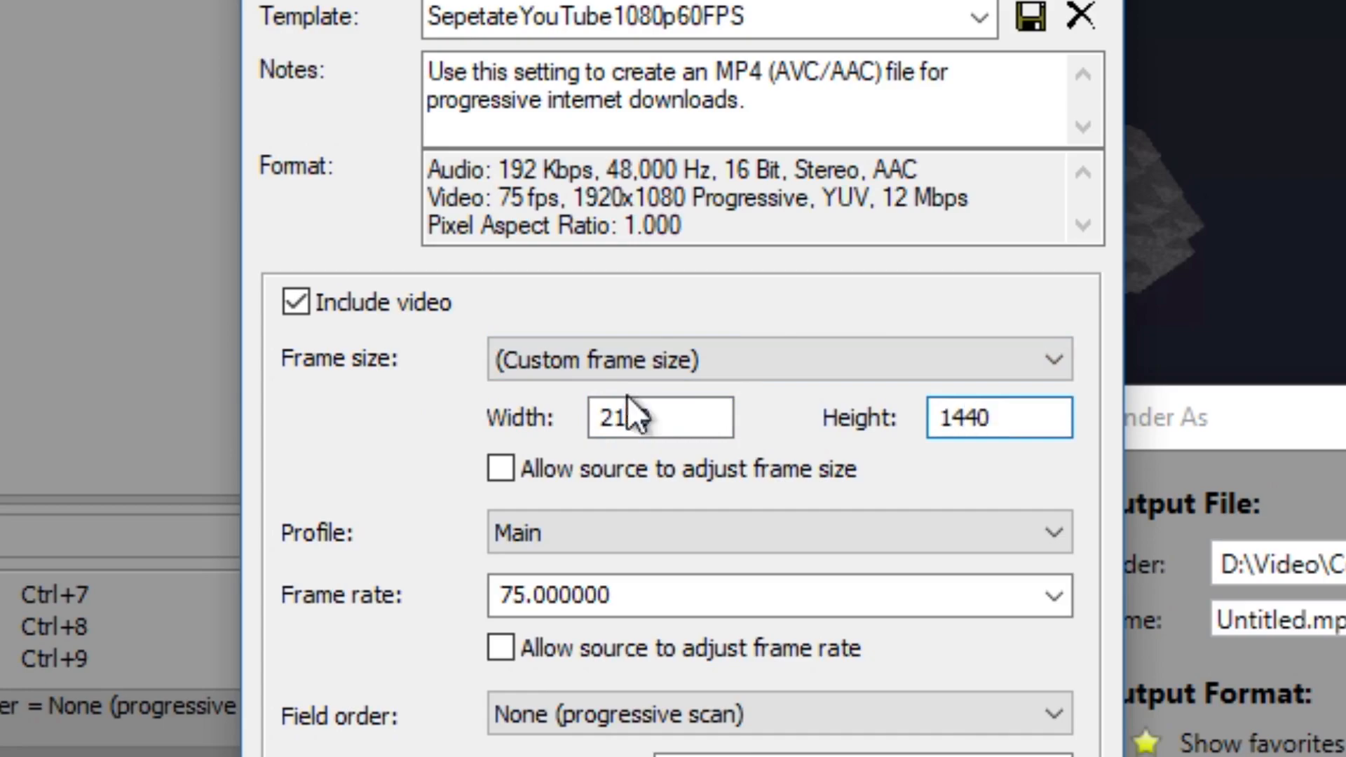
{"action": "left_click", "coordinate": [777, 359]}
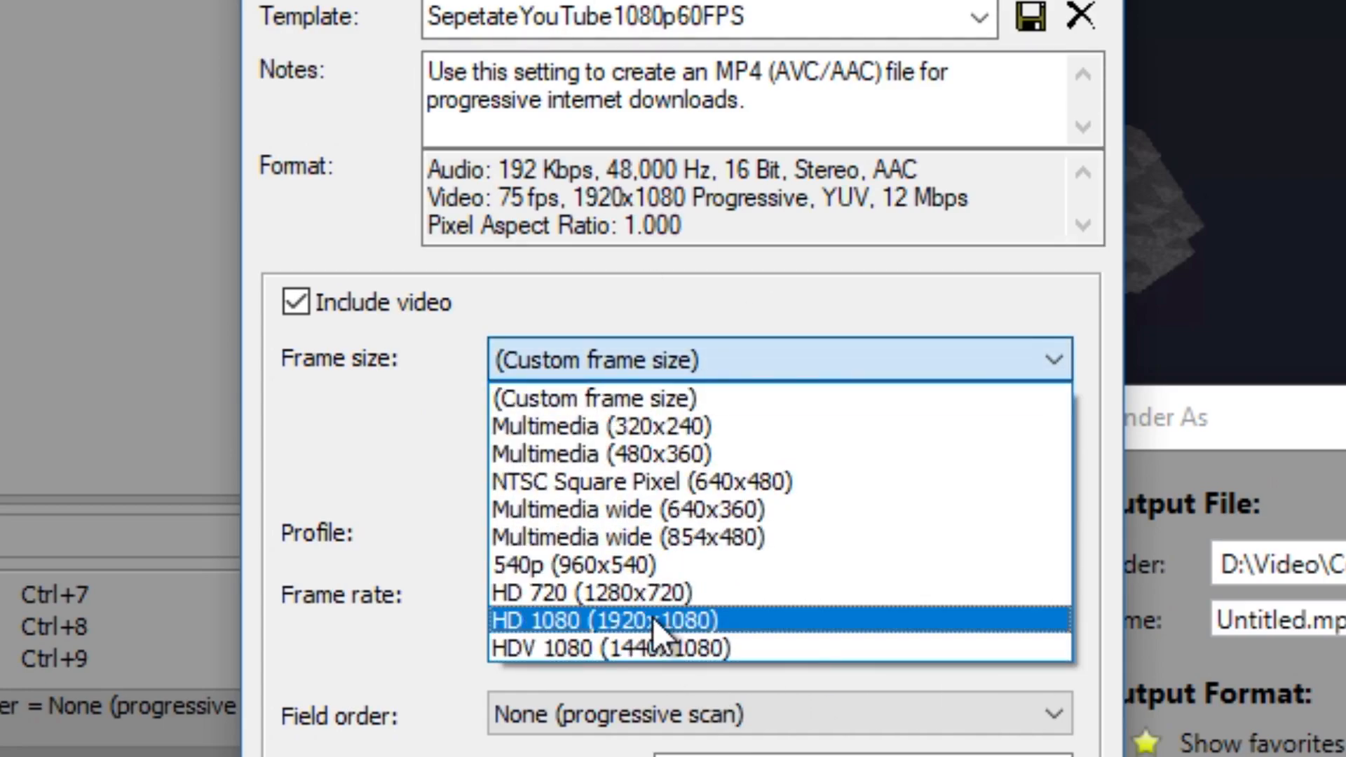
{"action": "left_click", "coordinate": [608, 620]}
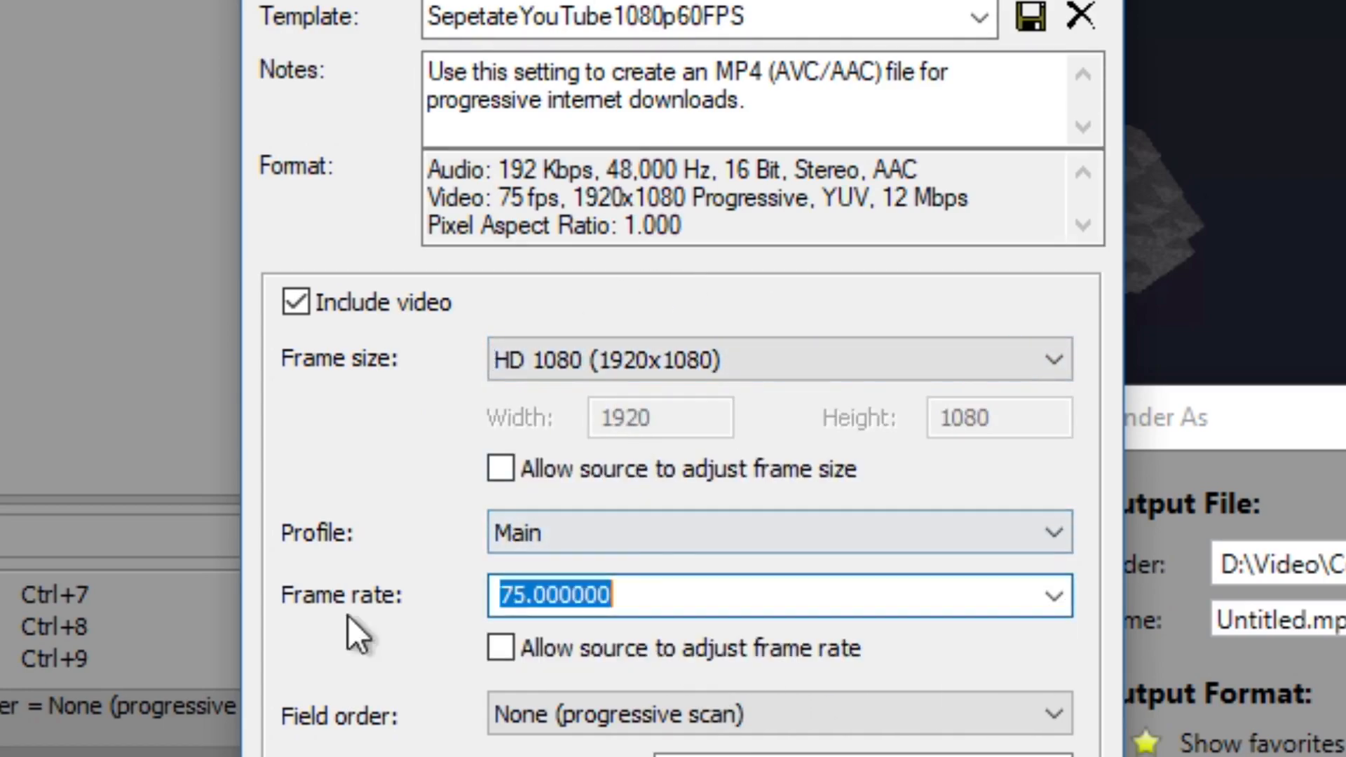
{"action": "scroll", "scroll_direction": "down", "scroll_amount": 3}
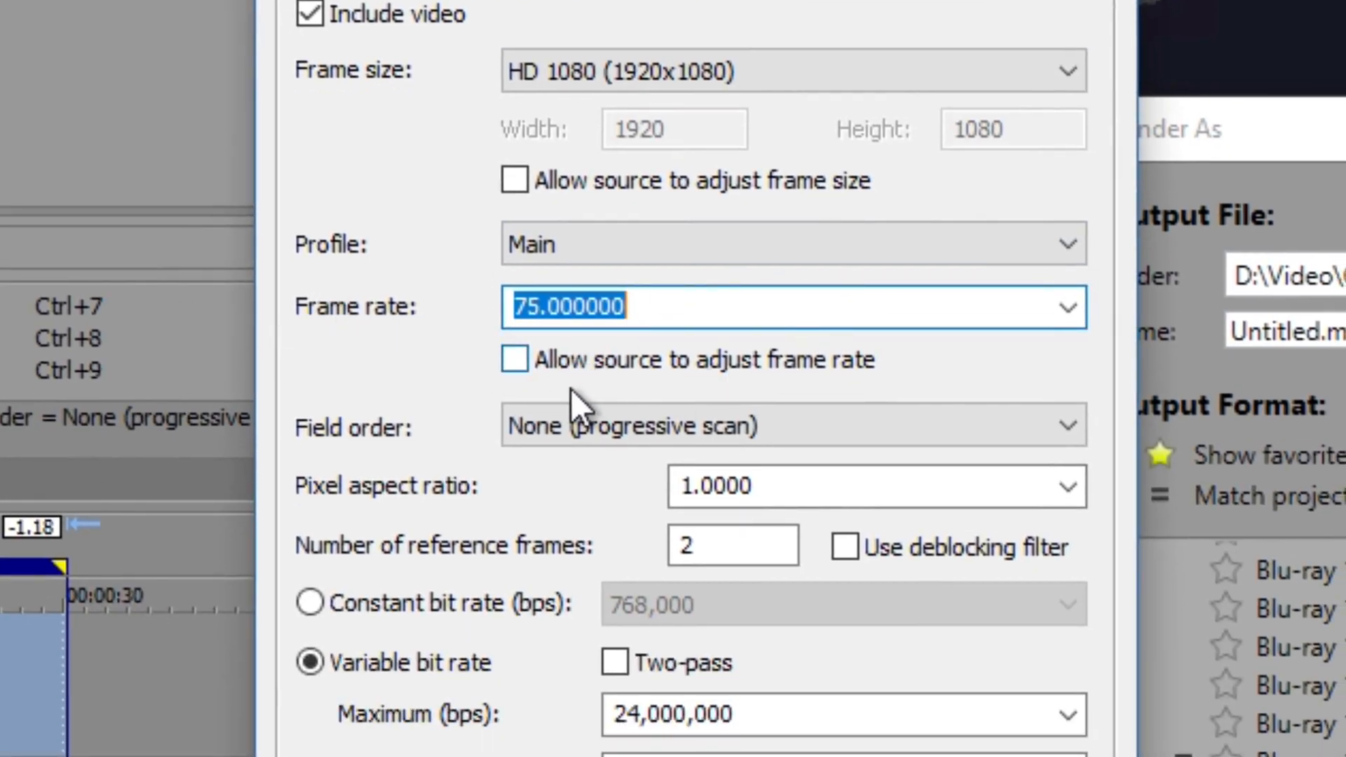
Step: Change the frame rate from 75 to 60, keeping the HD 1080 frame size
{"action": "type", "text": "60"}
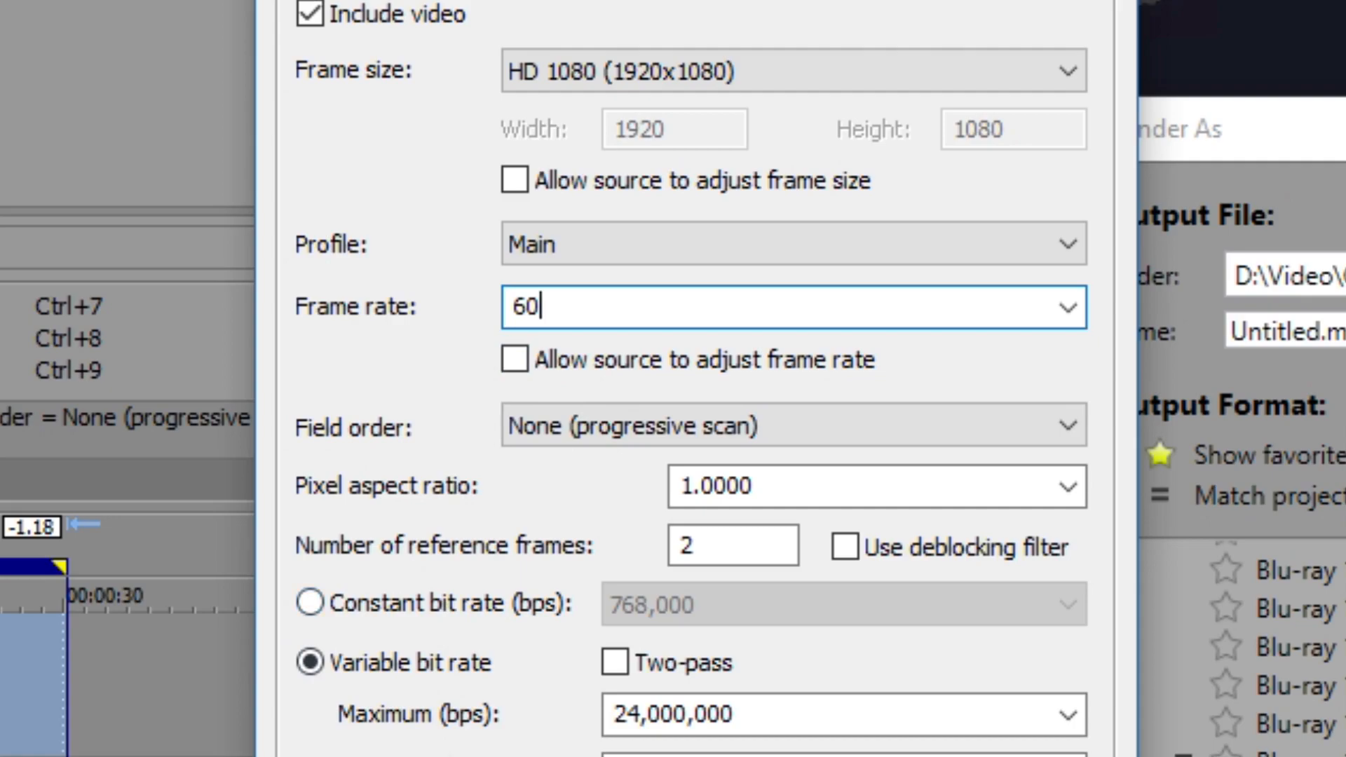
{"action": "mouse_move", "coordinate": [532, 737]}
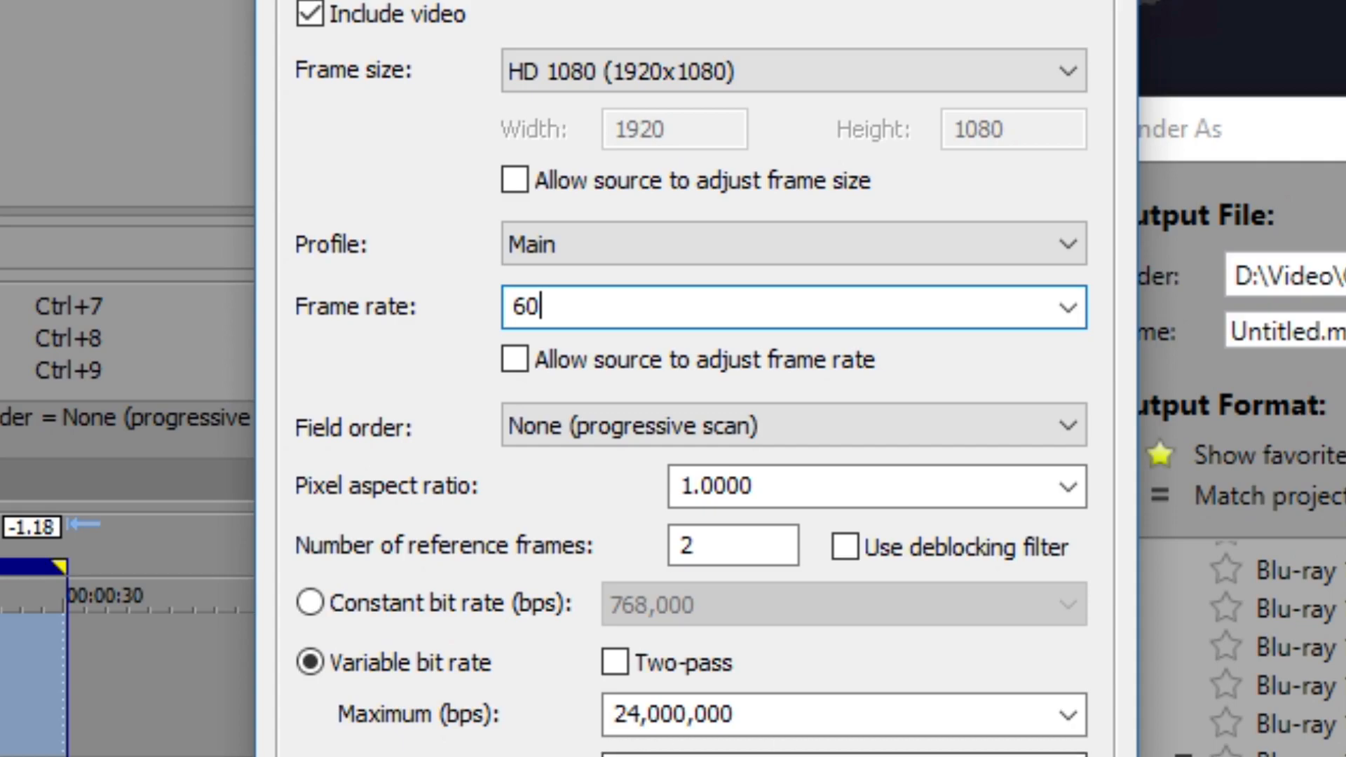
{"action": "mouse_move", "coordinate": [512, 740]}
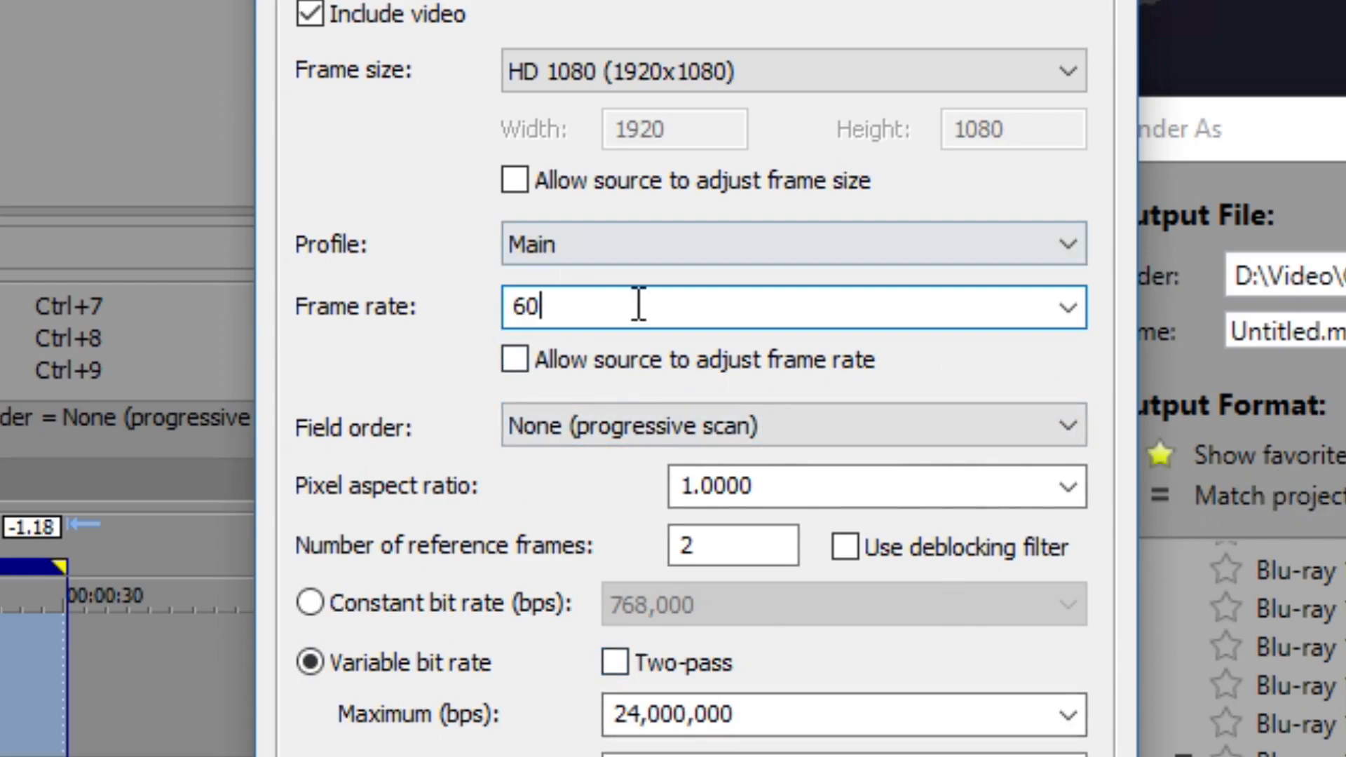
{"action": "triple_click", "coordinate": [527, 307]}
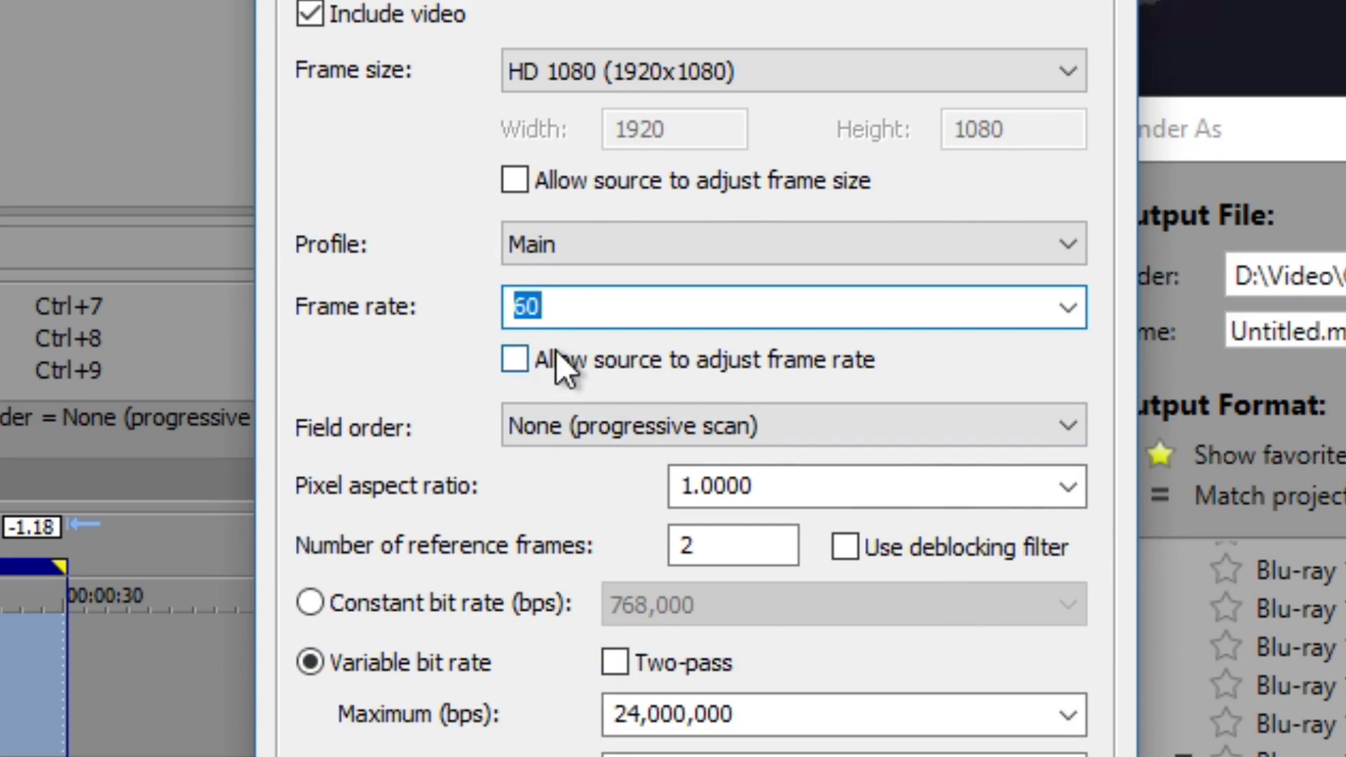
{"action": "mouse_move", "coordinate": [754, 385]}
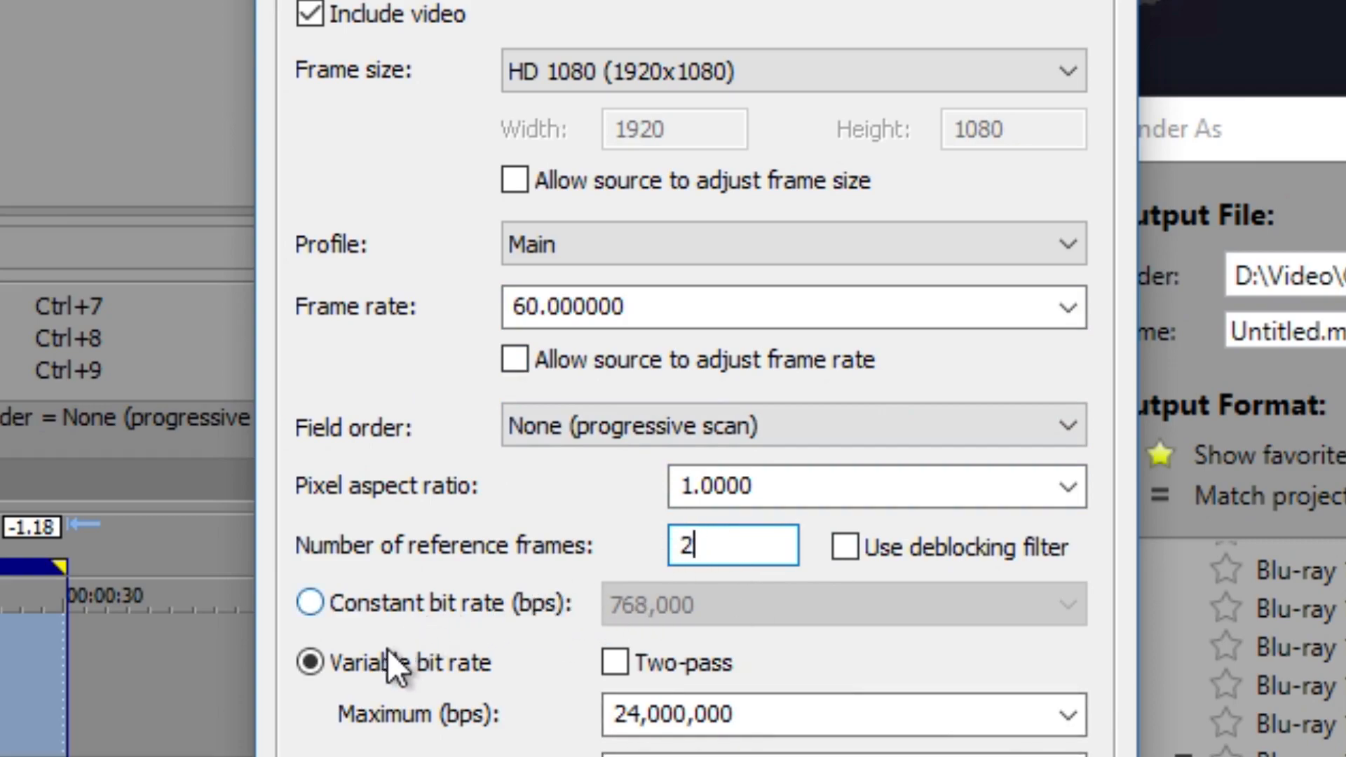
{"action": "mouse_move", "coordinate": [356, 619]}
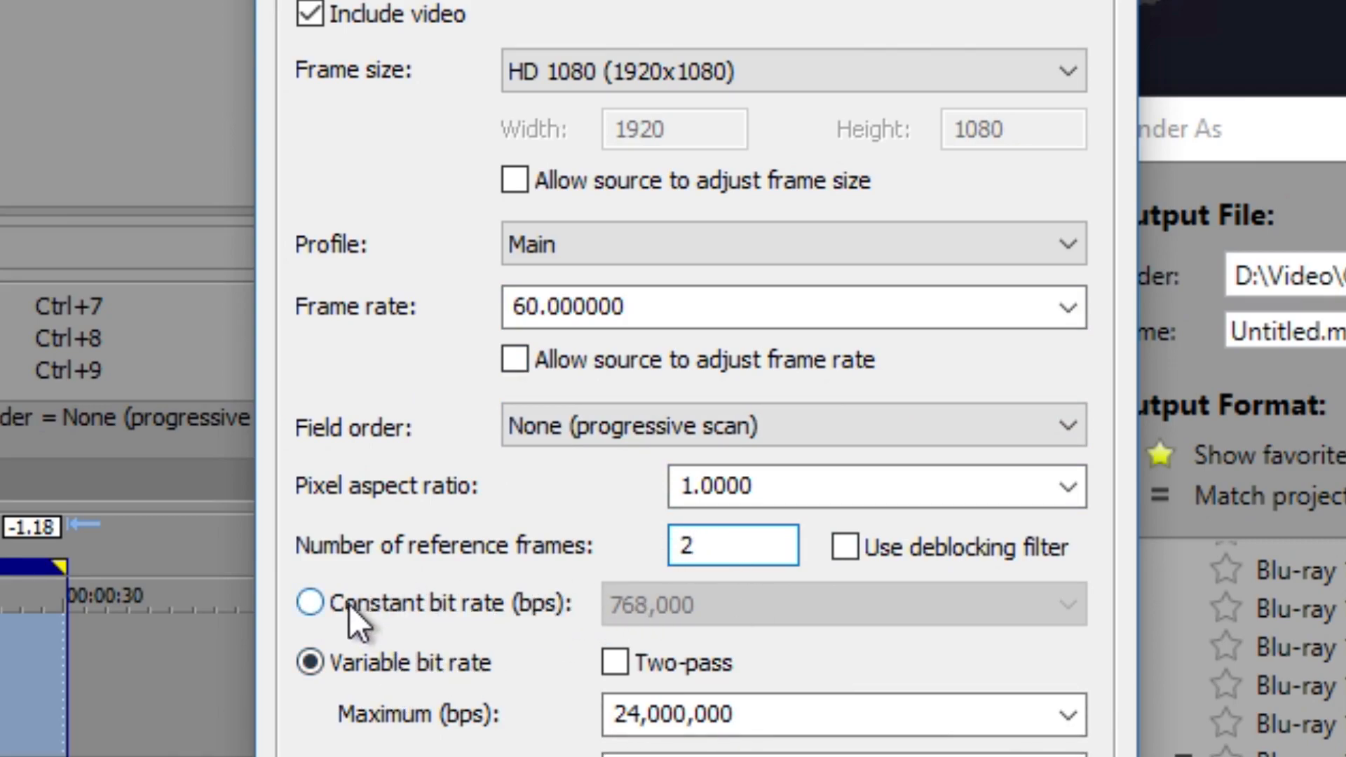
Step: Use a constant video bit rate of 28,000,000 bps
{"action": "left_click", "coordinate": [309, 602]}
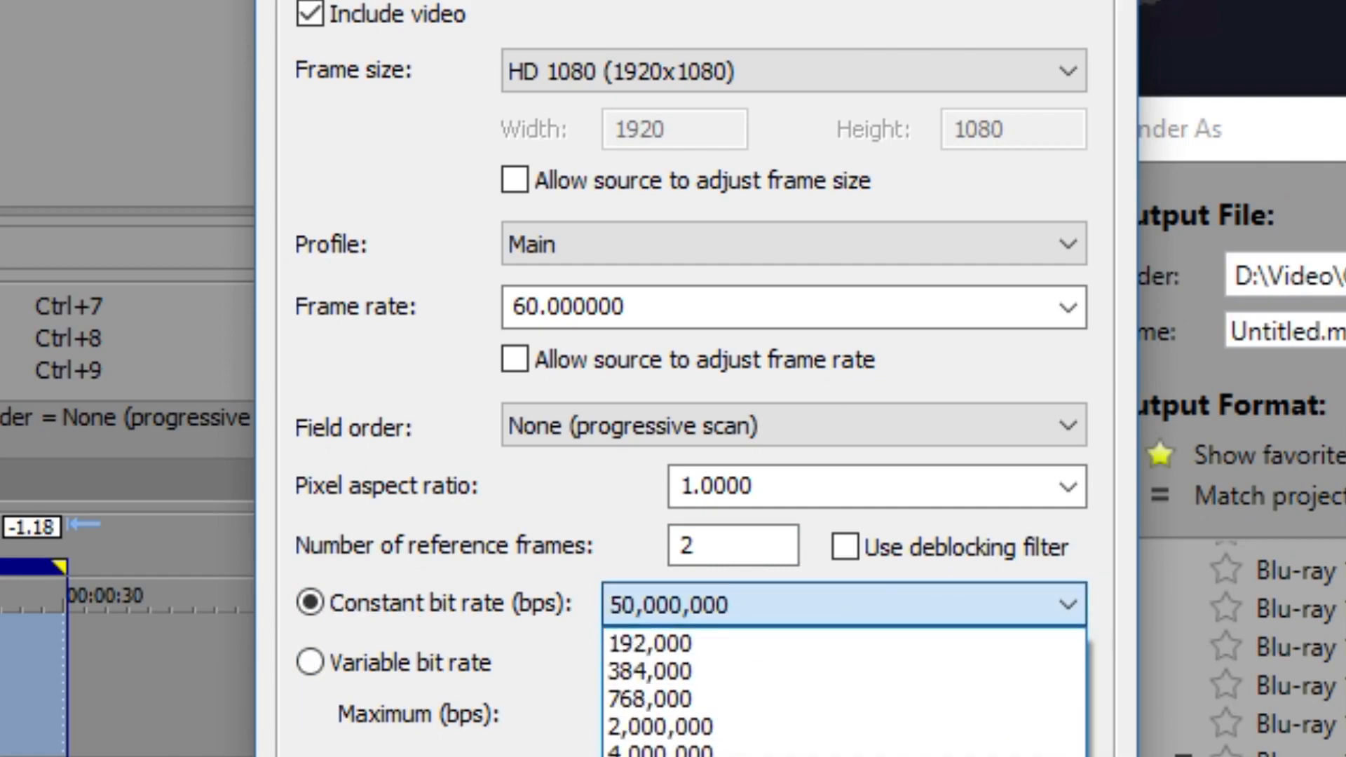
{"action": "type", "text": "28,000,000"}
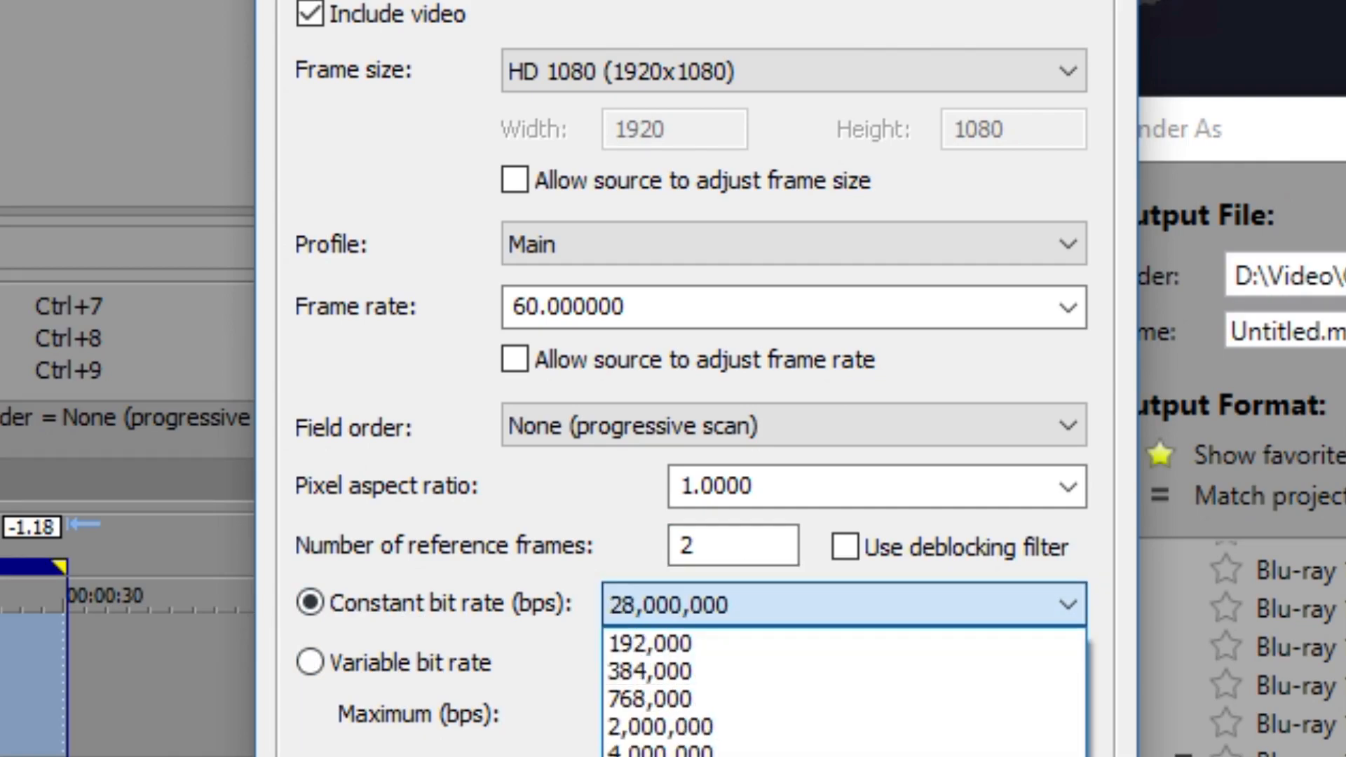
{"action": "left_click", "coordinate": [670, 604]}
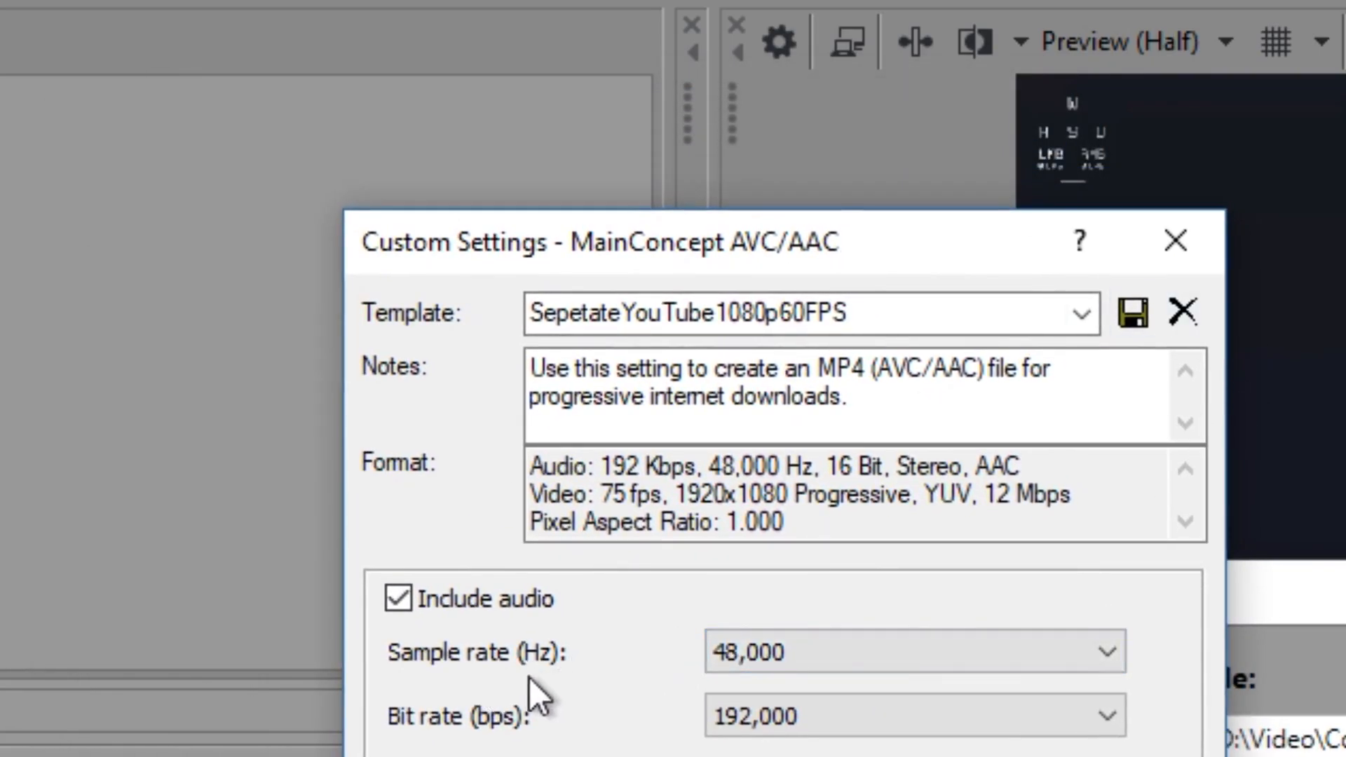
Step: Keep audio at 48,000 Hz sample rate with a 192,000 bps bit rate
{"action": "left_click", "coordinate": [398, 598]}
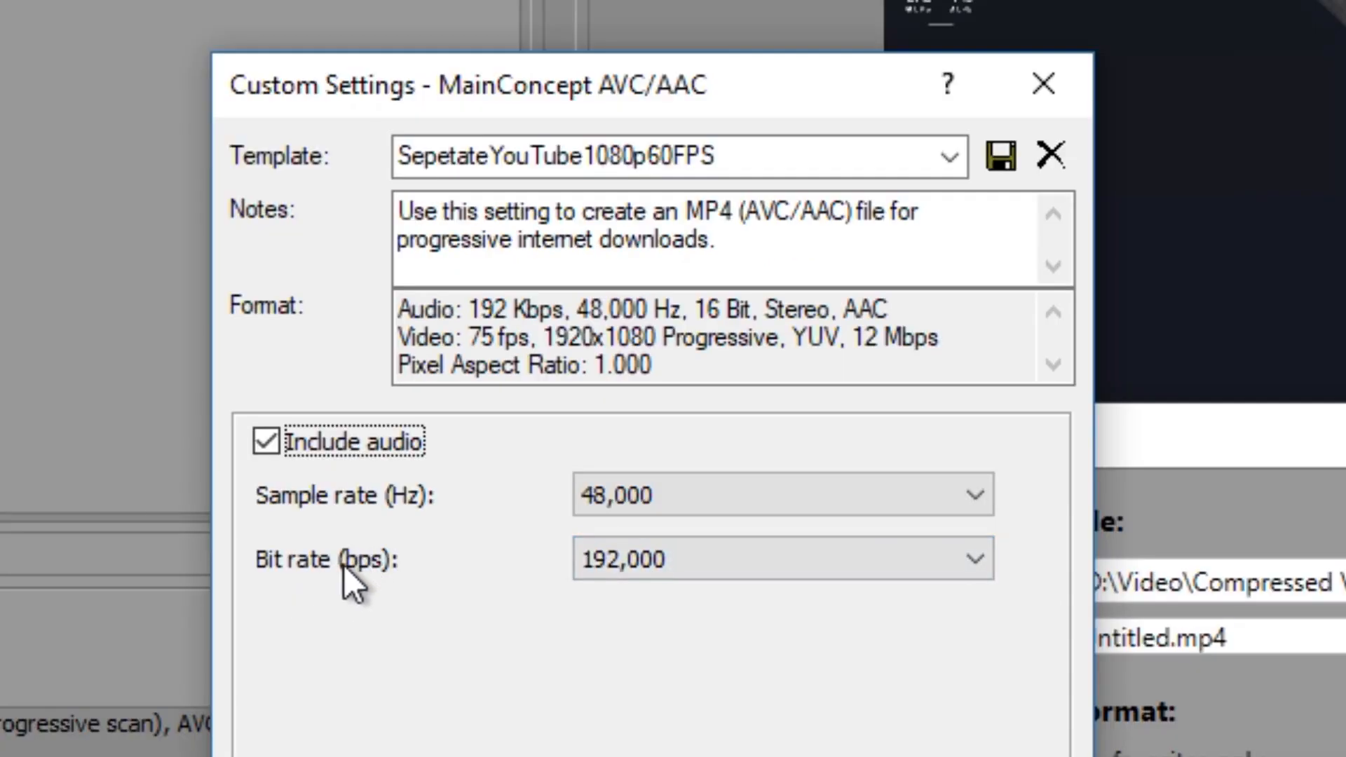
{"action": "left_click", "coordinate": [780, 559]}
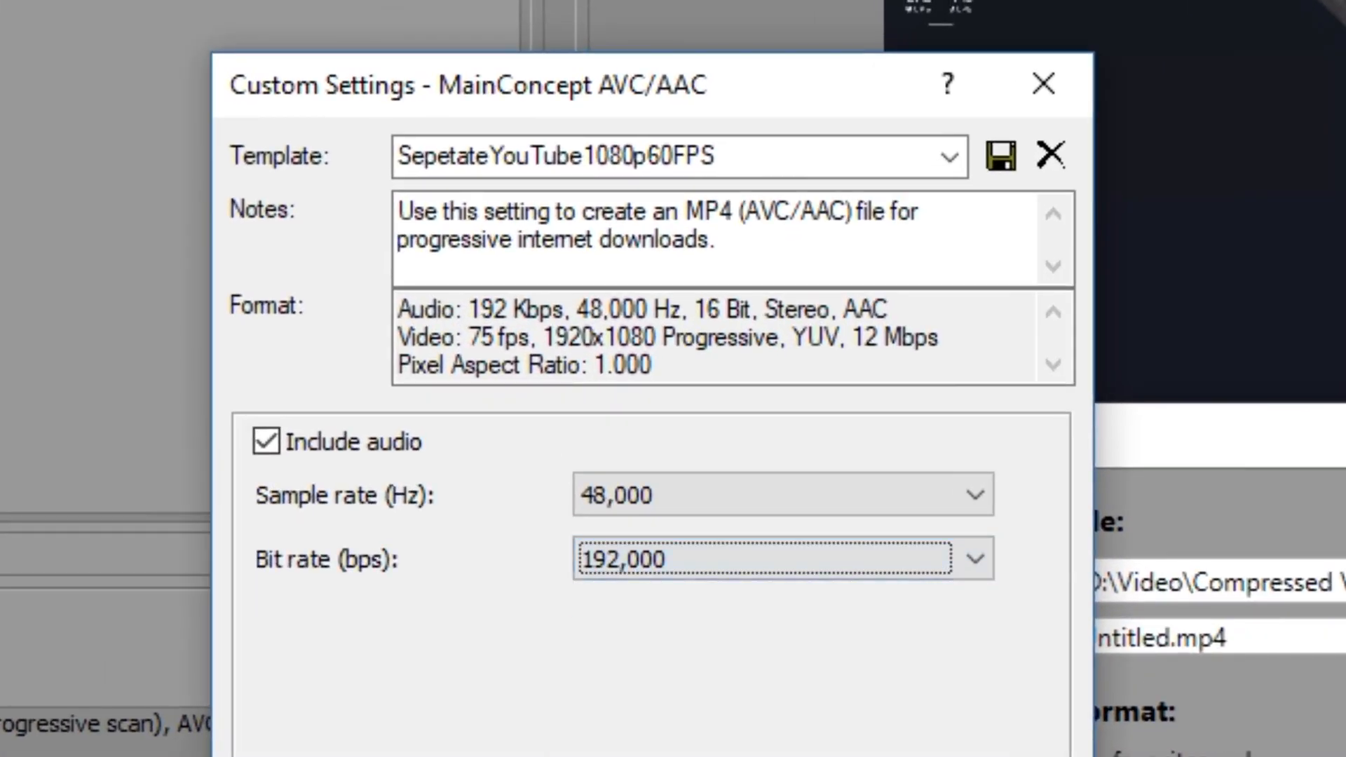
{"action": "left_click", "coordinate": [972, 558]}
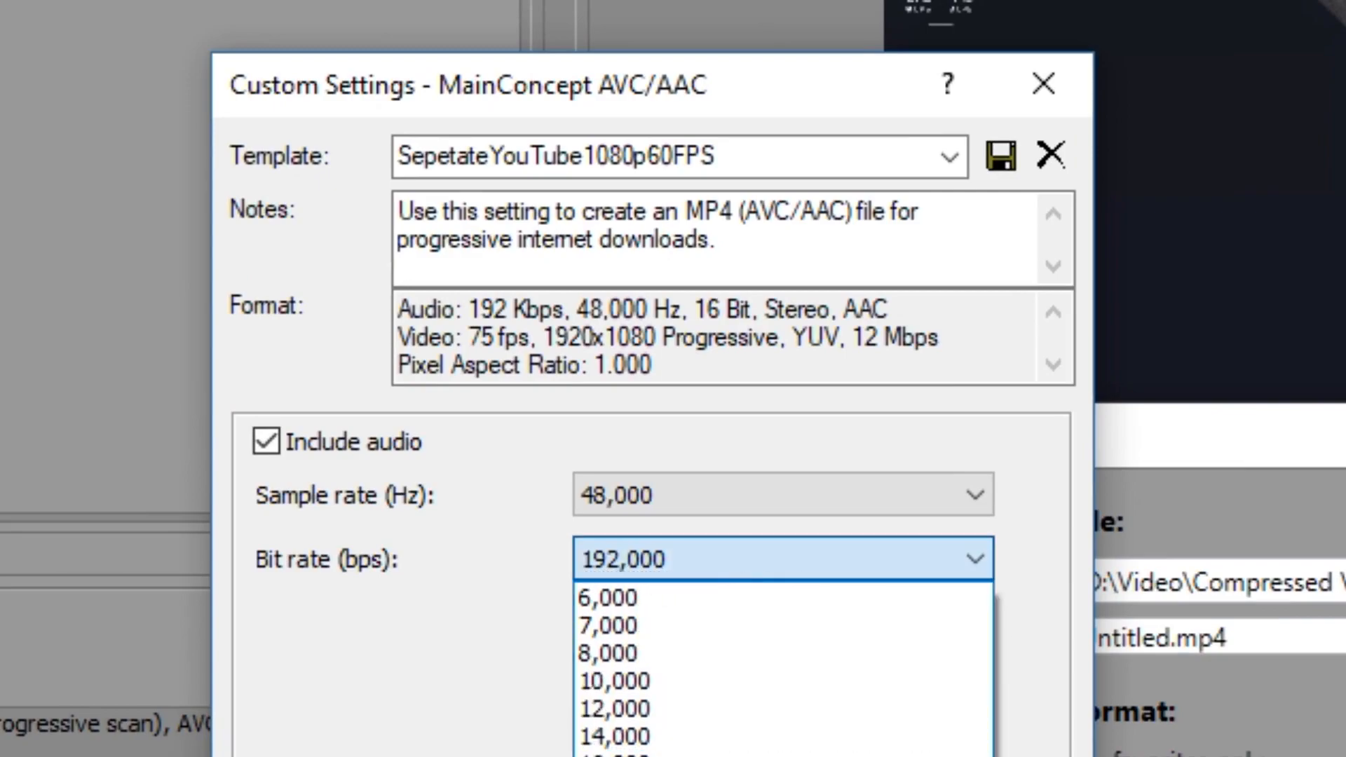
{"action": "left_click", "coordinate": [780, 559]}
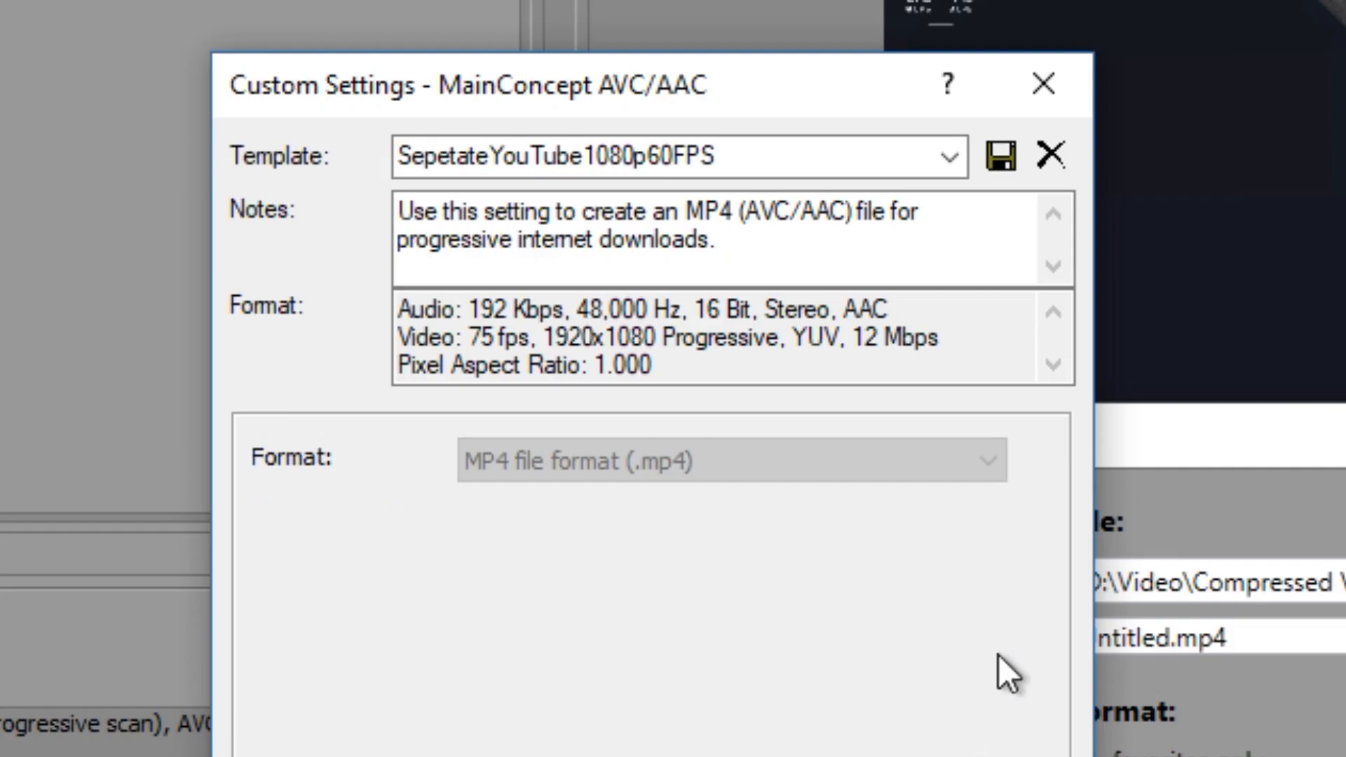
{"action": "mouse_move", "coordinate": [987, 734]}
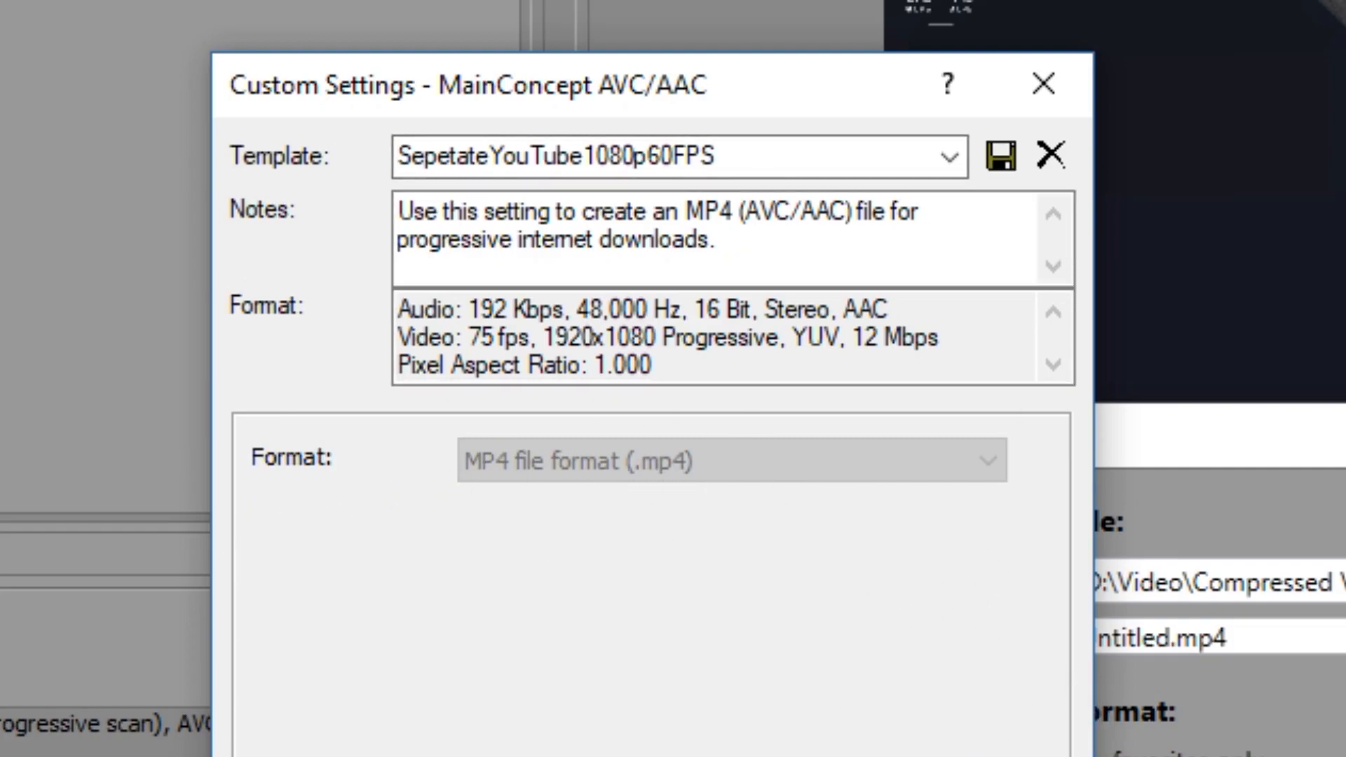
Step: Set video rendering quality to Good and keep Stereoscopic 3D on Use Project Settings
{"action": "scroll", "scroll_direction": "down", "scroll_amount": 3}
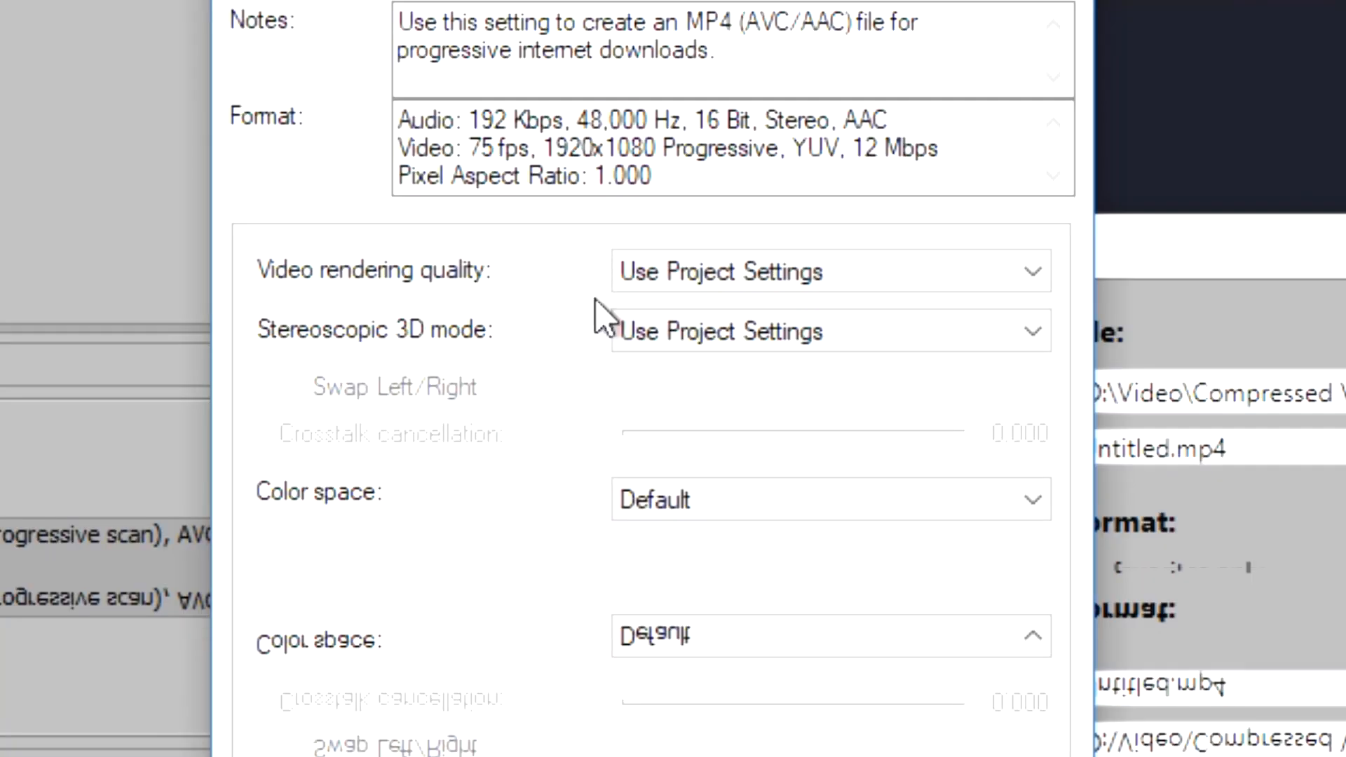
{"action": "left_click", "coordinate": [828, 271]}
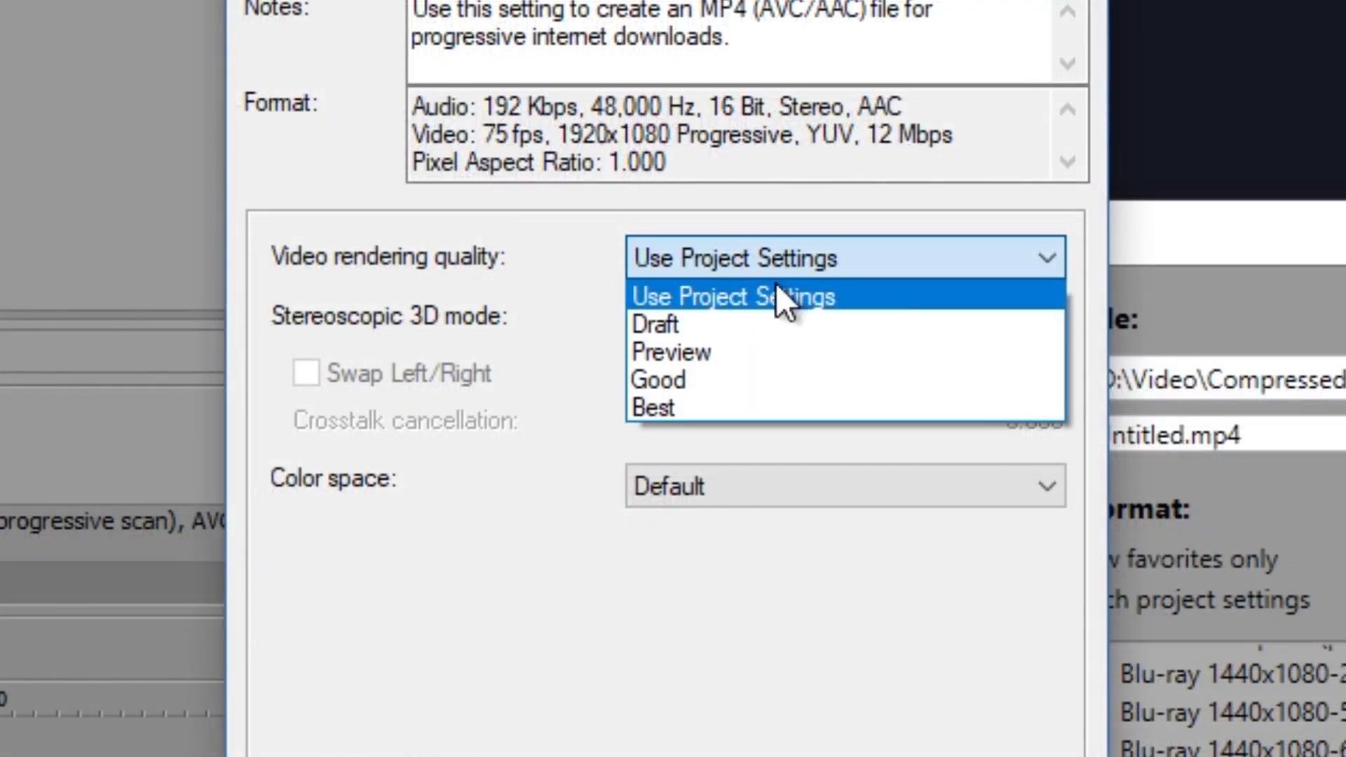
{"action": "left_click", "coordinate": [657, 380]}
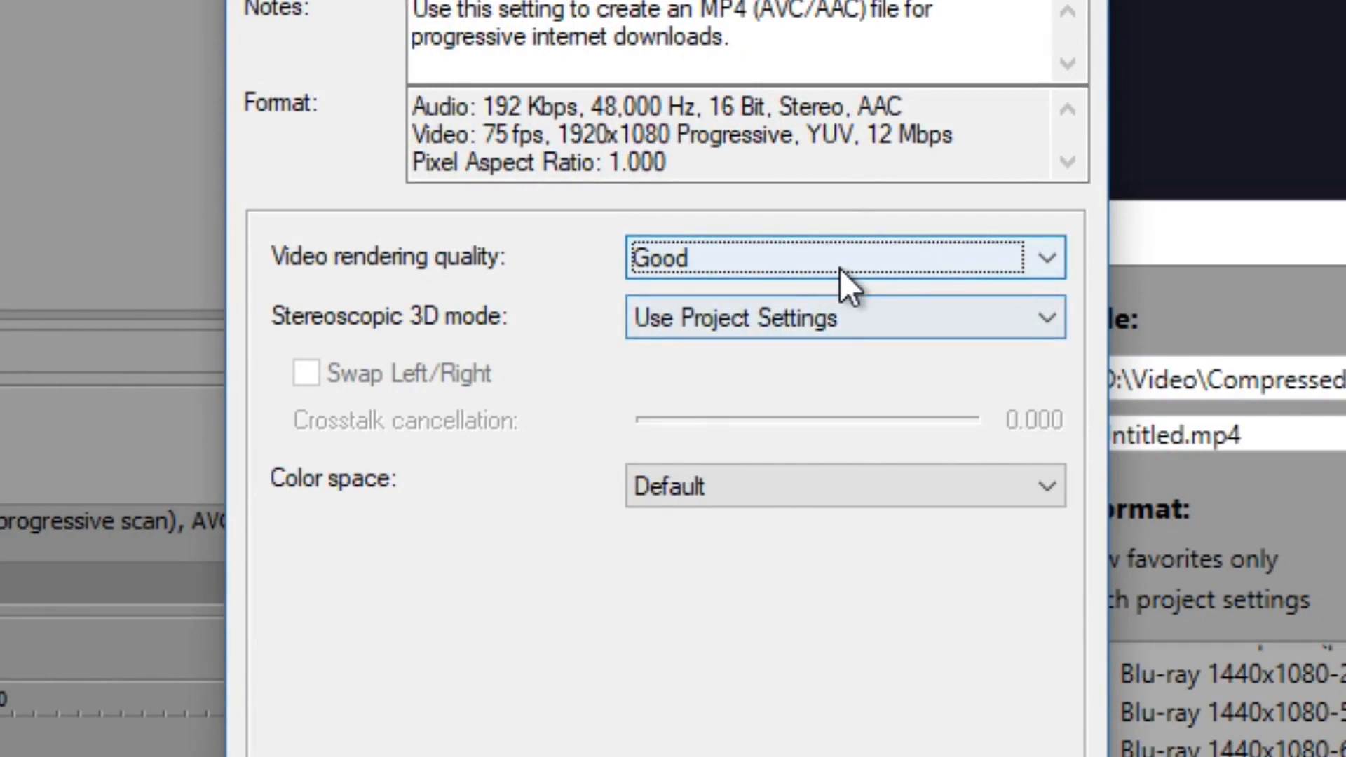
{"action": "left_click", "coordinate": [845, 317]}
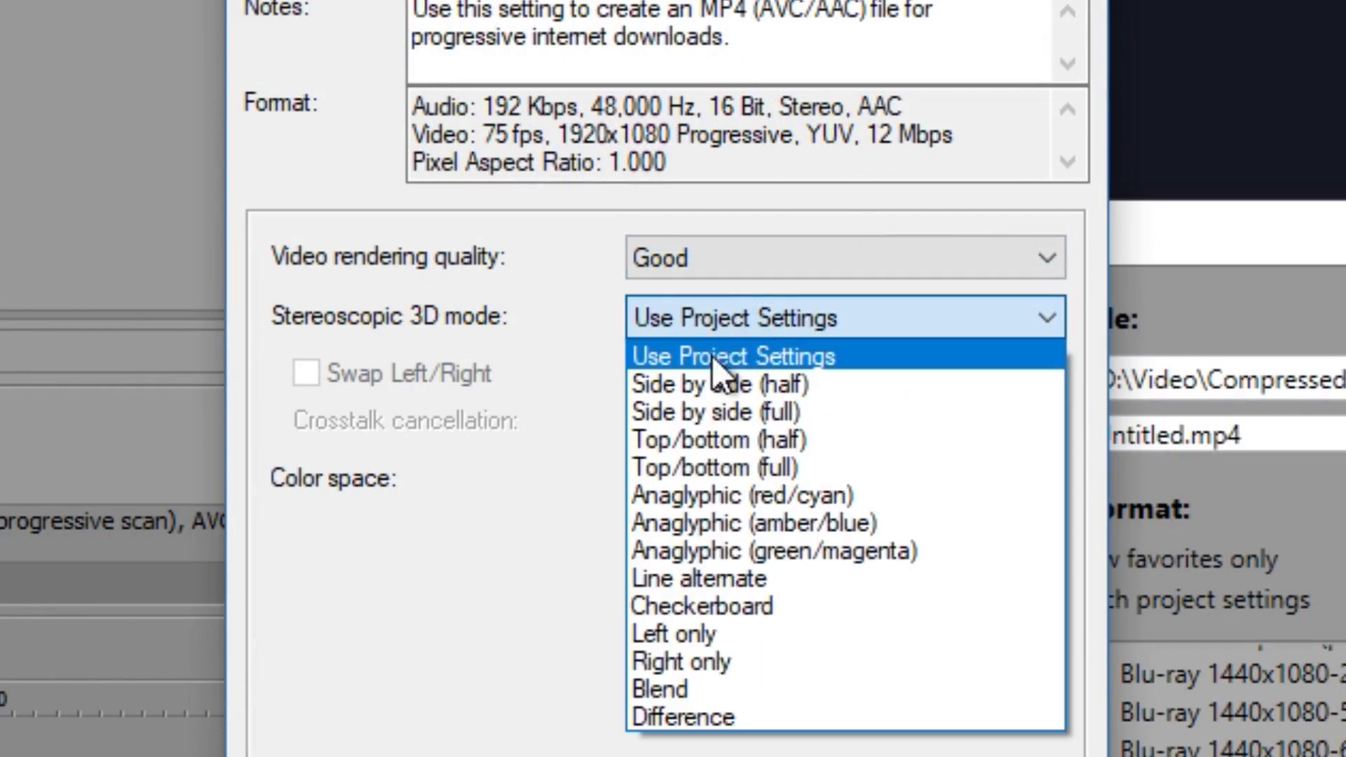
{"action": "left_click", "coordinate": [737, 355]}
{"action": "type", "text": "NOT FORNITE SO "}
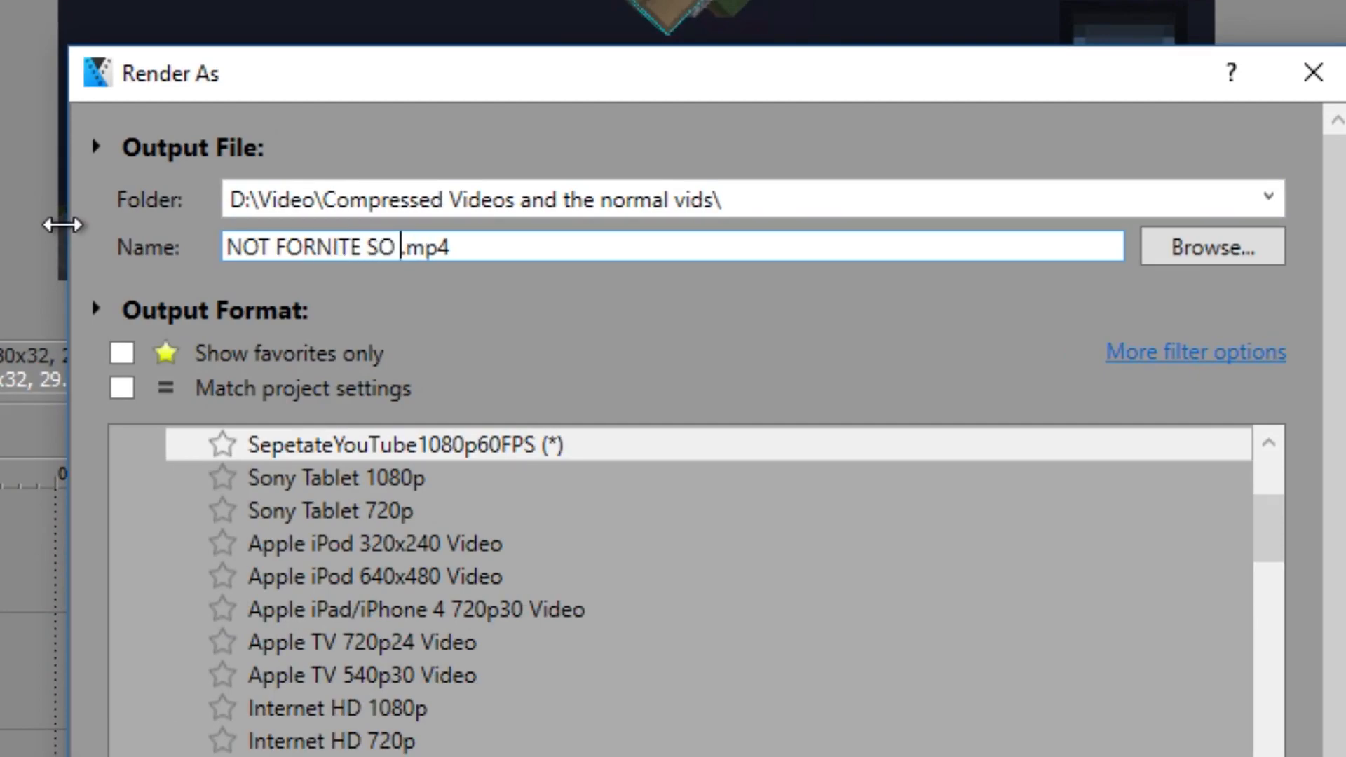
Step: Complete the output file name as 'NOT FORNITE SO ITS ALL COOL'
{"action": "type", "text": "ITS ALL CO"}
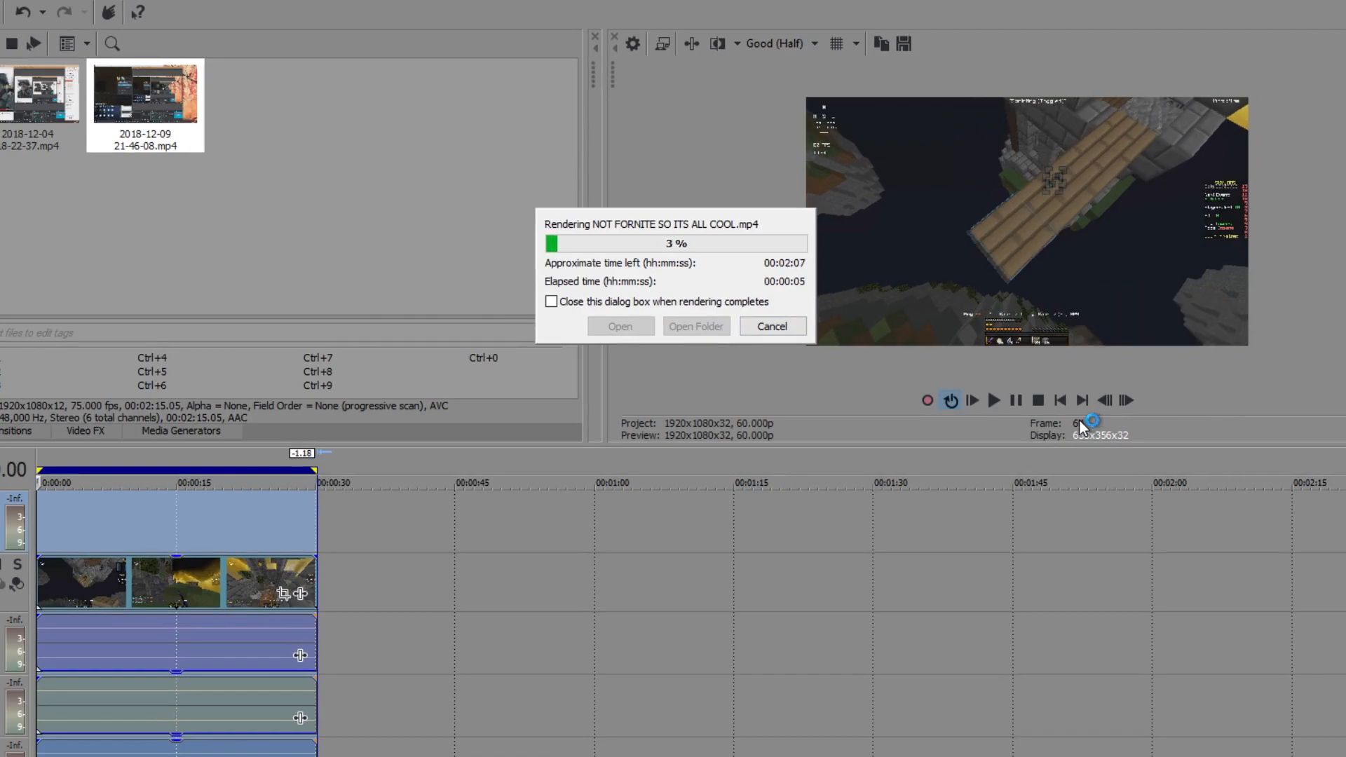
{"action": "mouse_move", "coordinate": [1086, 485]}
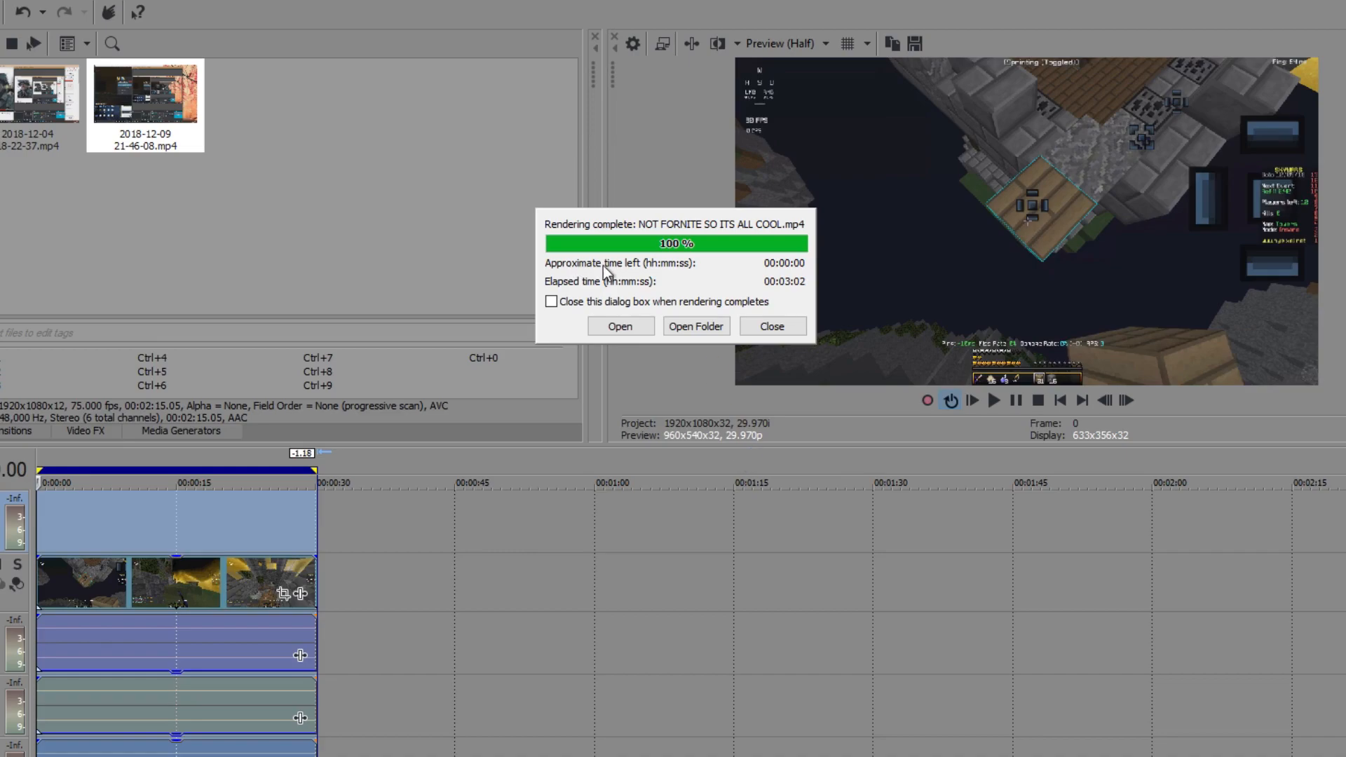
{"action": "mouse_move", "coordinate": [634, 249]}
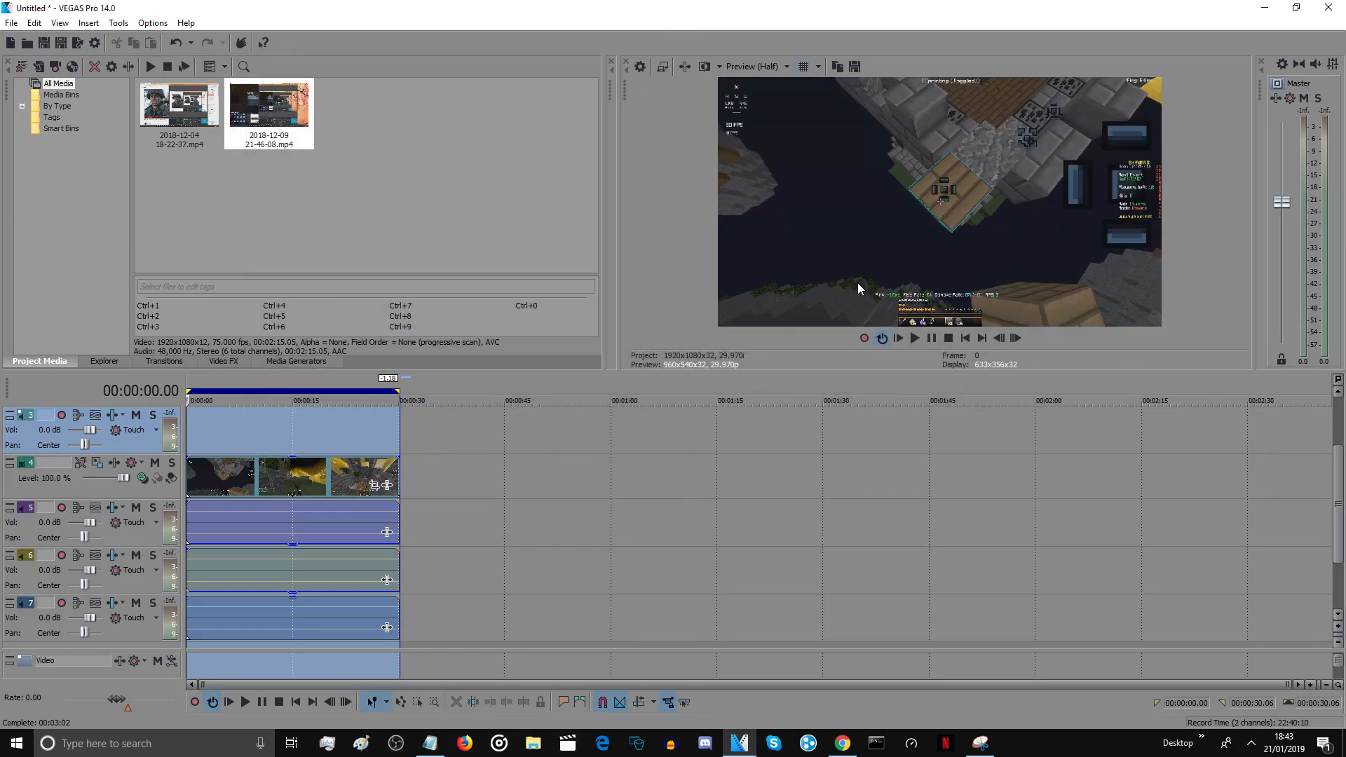
{"action": "mouse_move", "coordinate": [756, 179]}
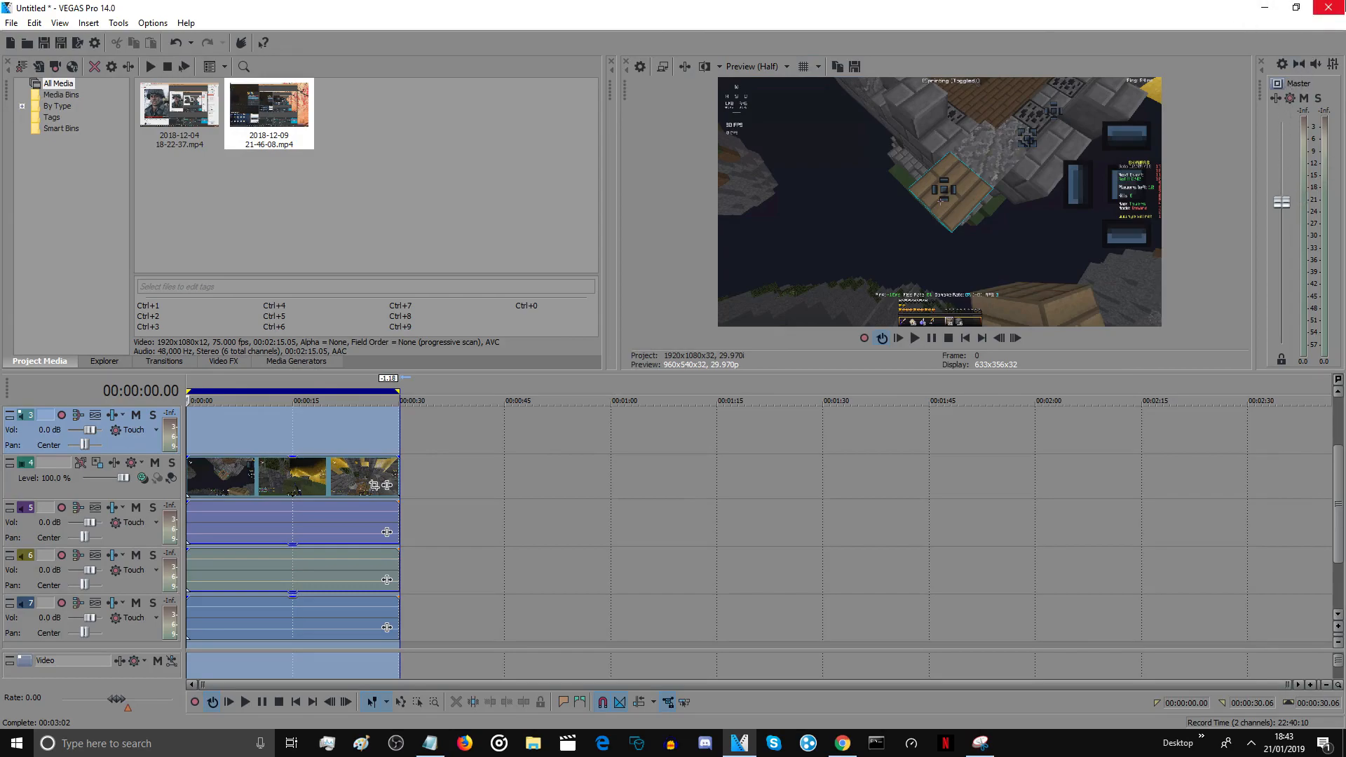
{"action": "mouse_move", "coordinate": [974, 238]}
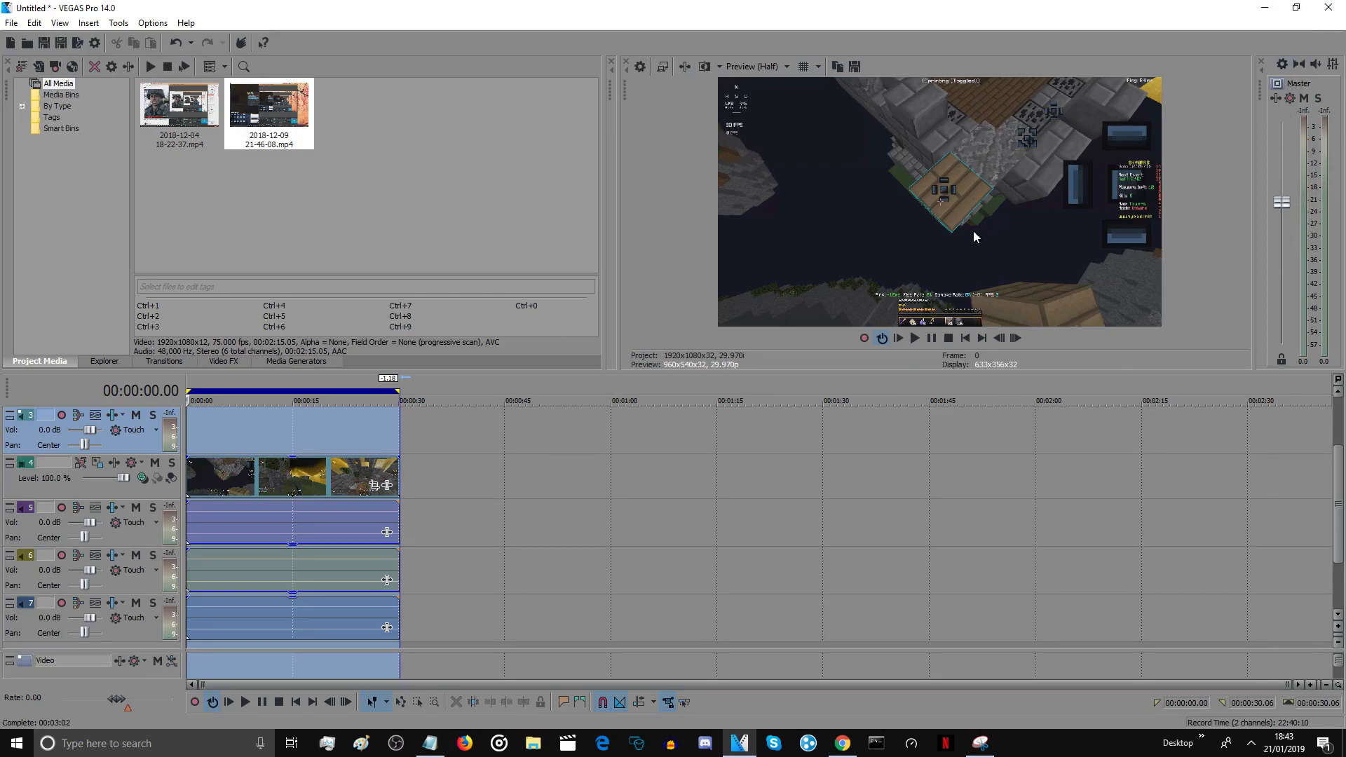
{"action": "mouse_move", "coordinate": [968, 227]}
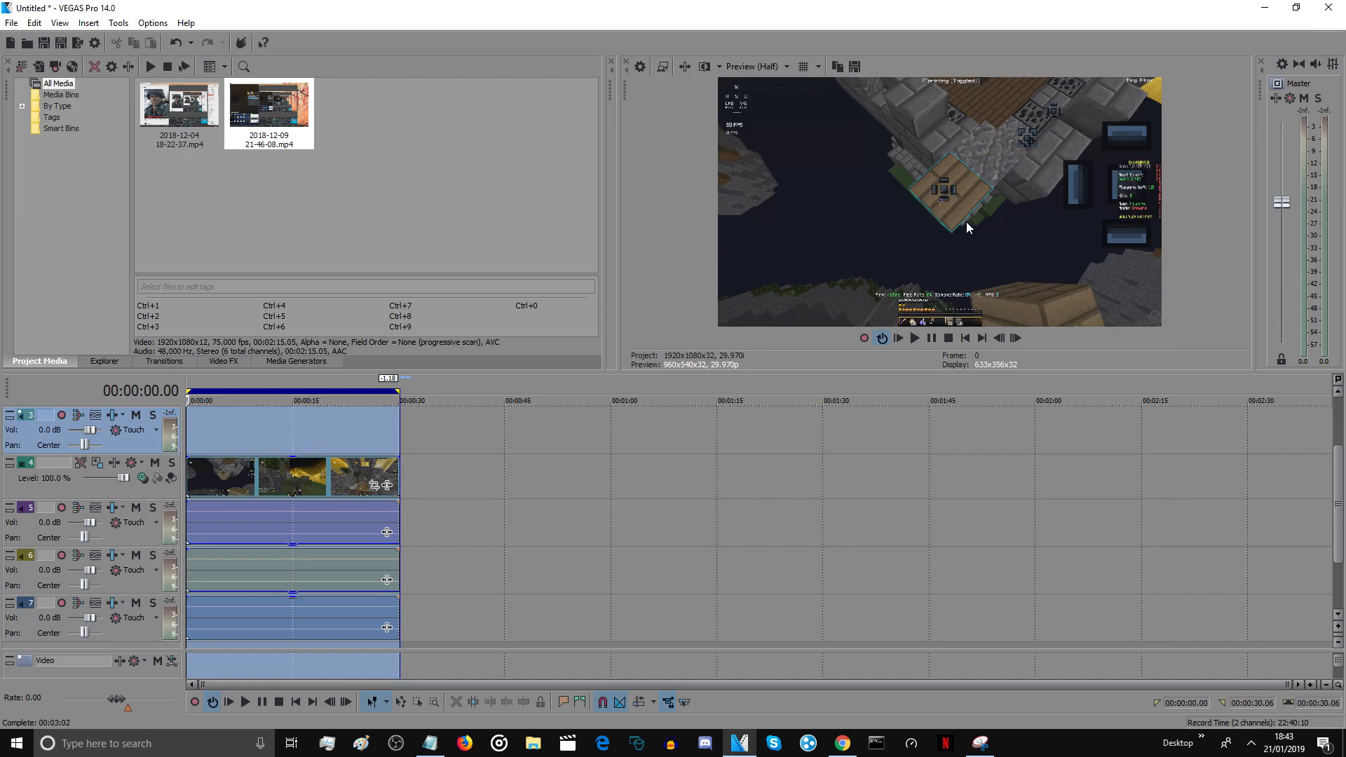